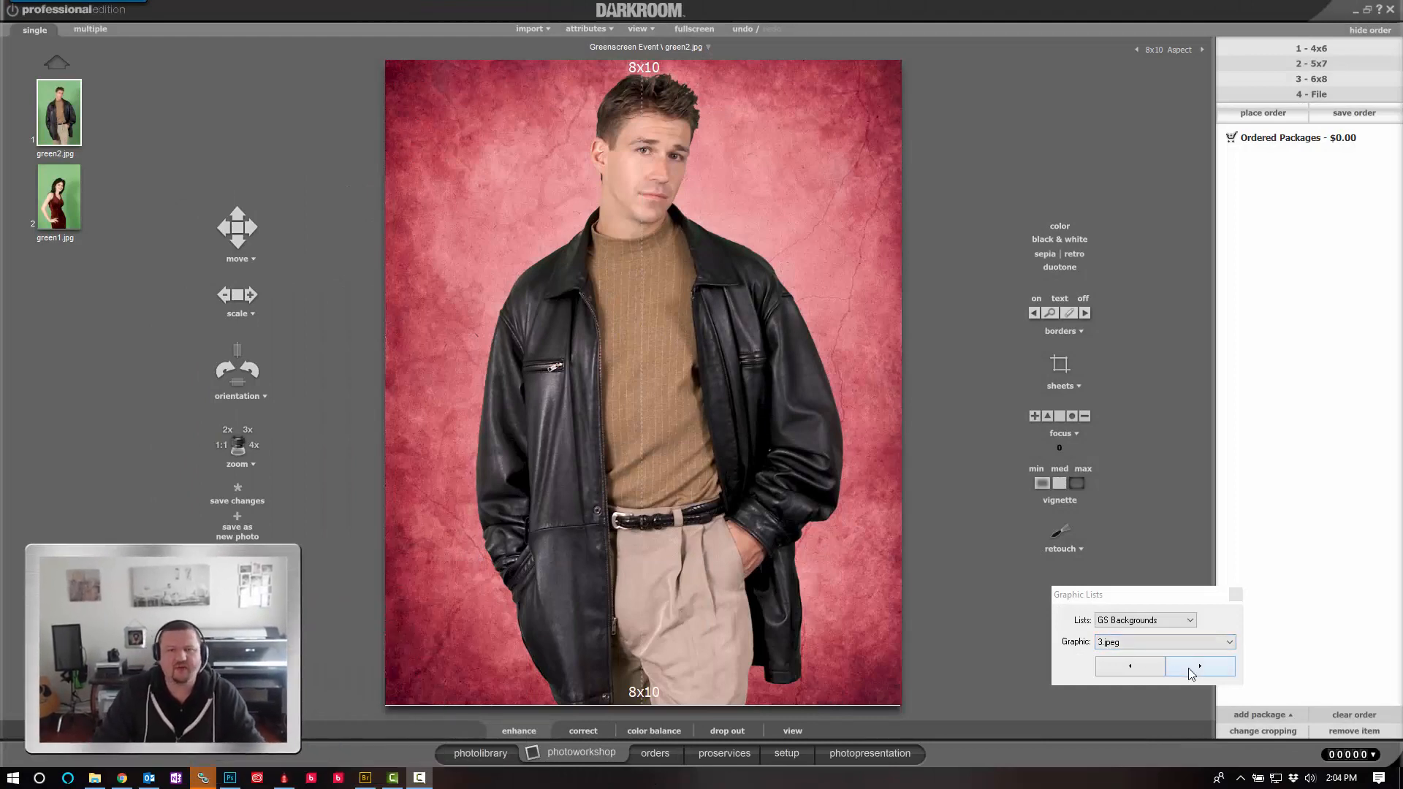
Cycle the GS Backgrounds graphic forward and back with the arrows until 1.jpeg, the blue textured backdrop, shows
left_click(1200, 666)
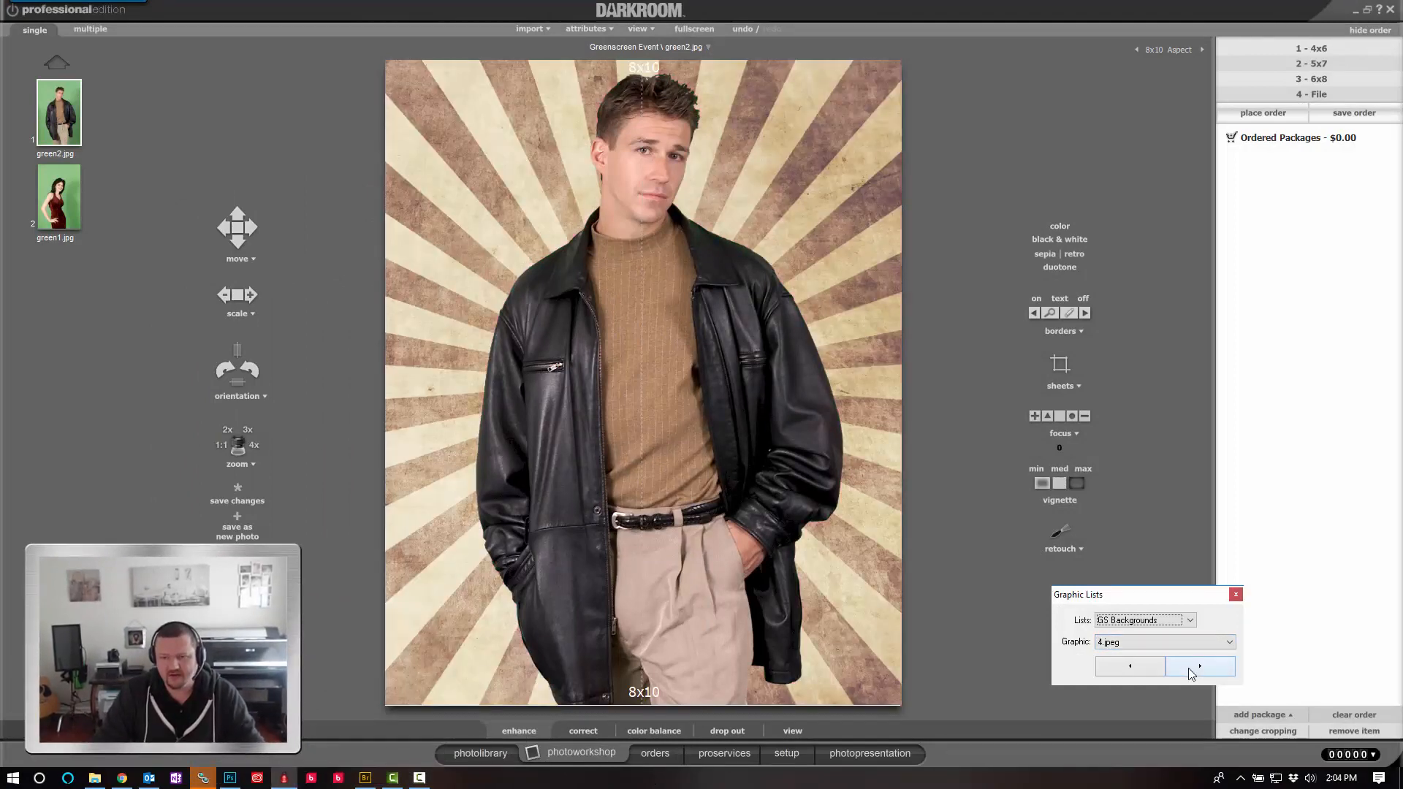
left_click(1129, 666)
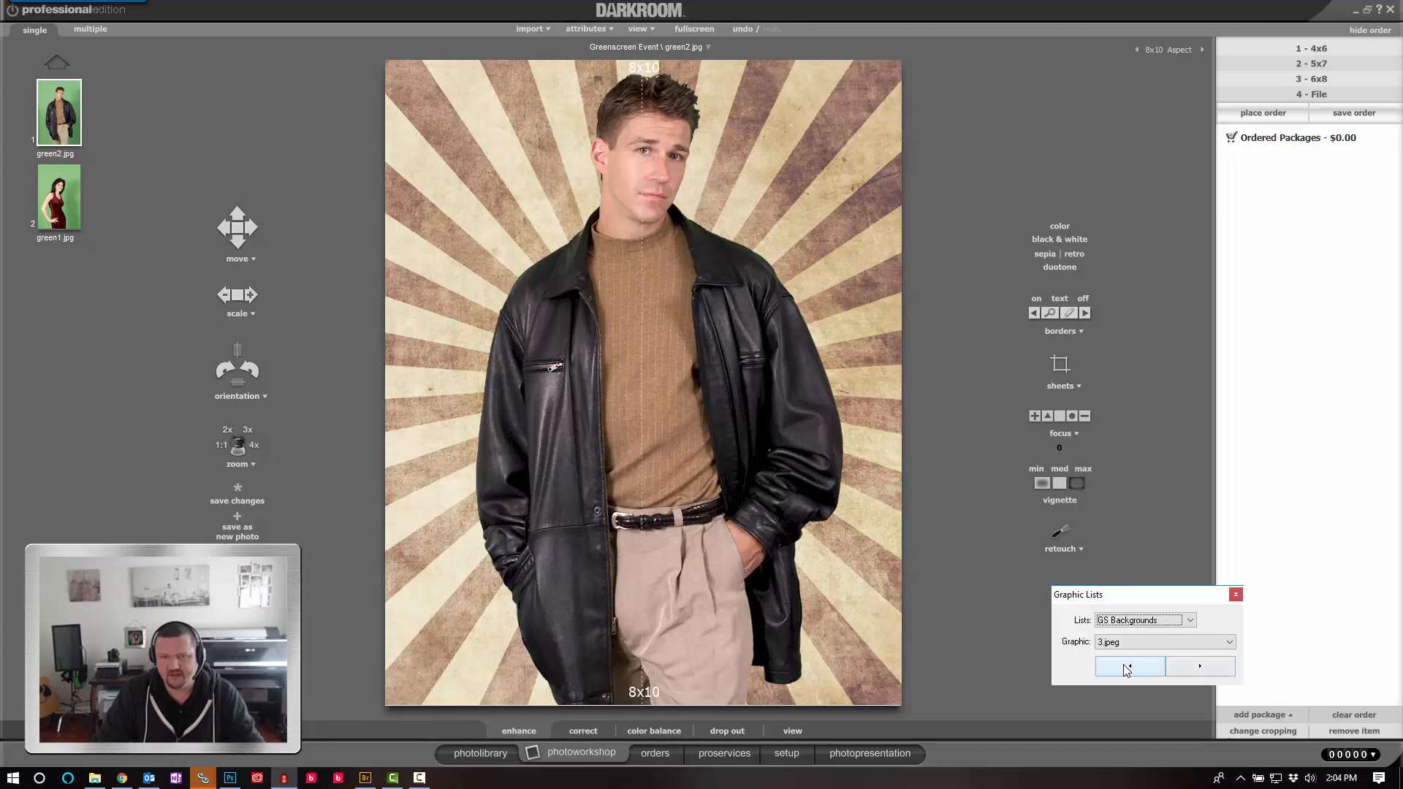
left_click(1129, 666)
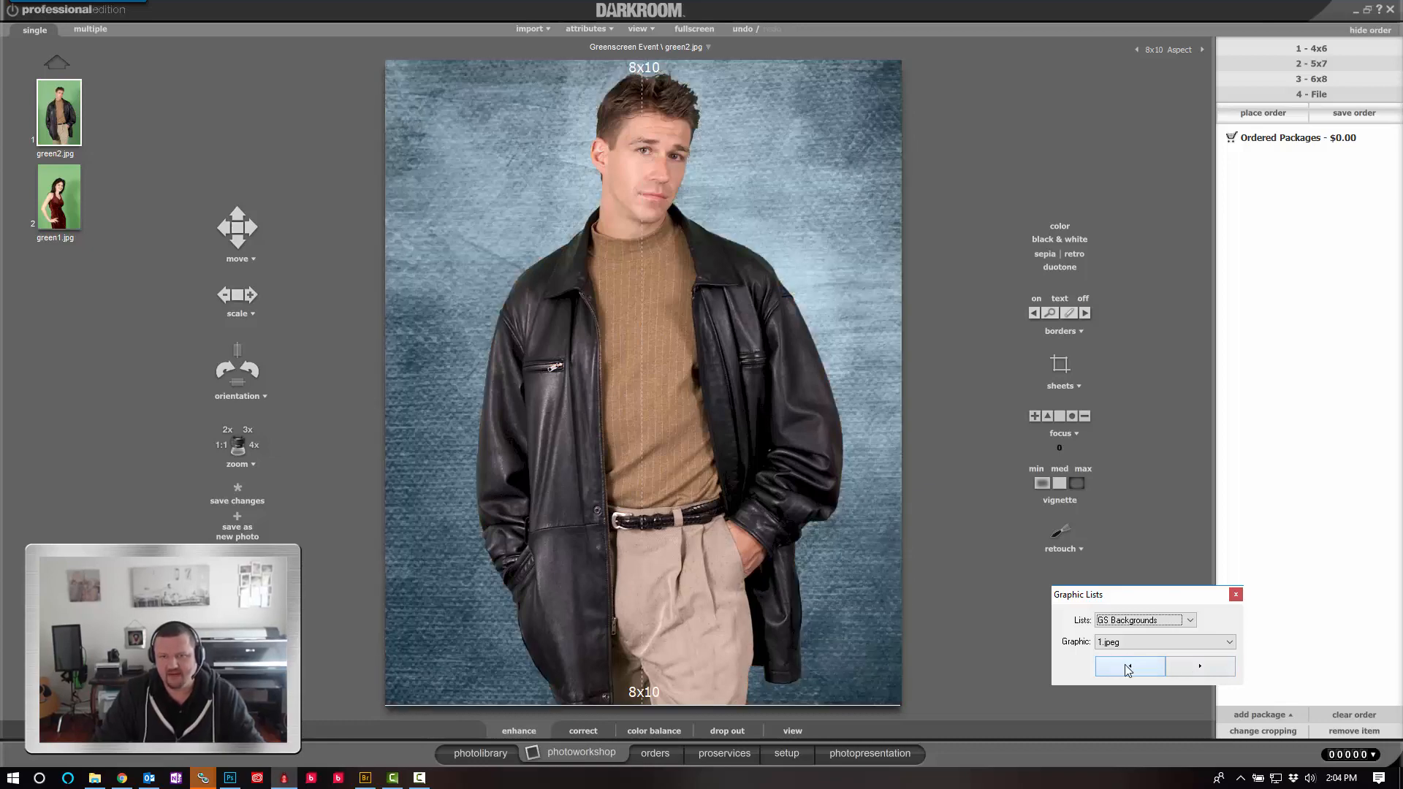
left_click(1200, 667)
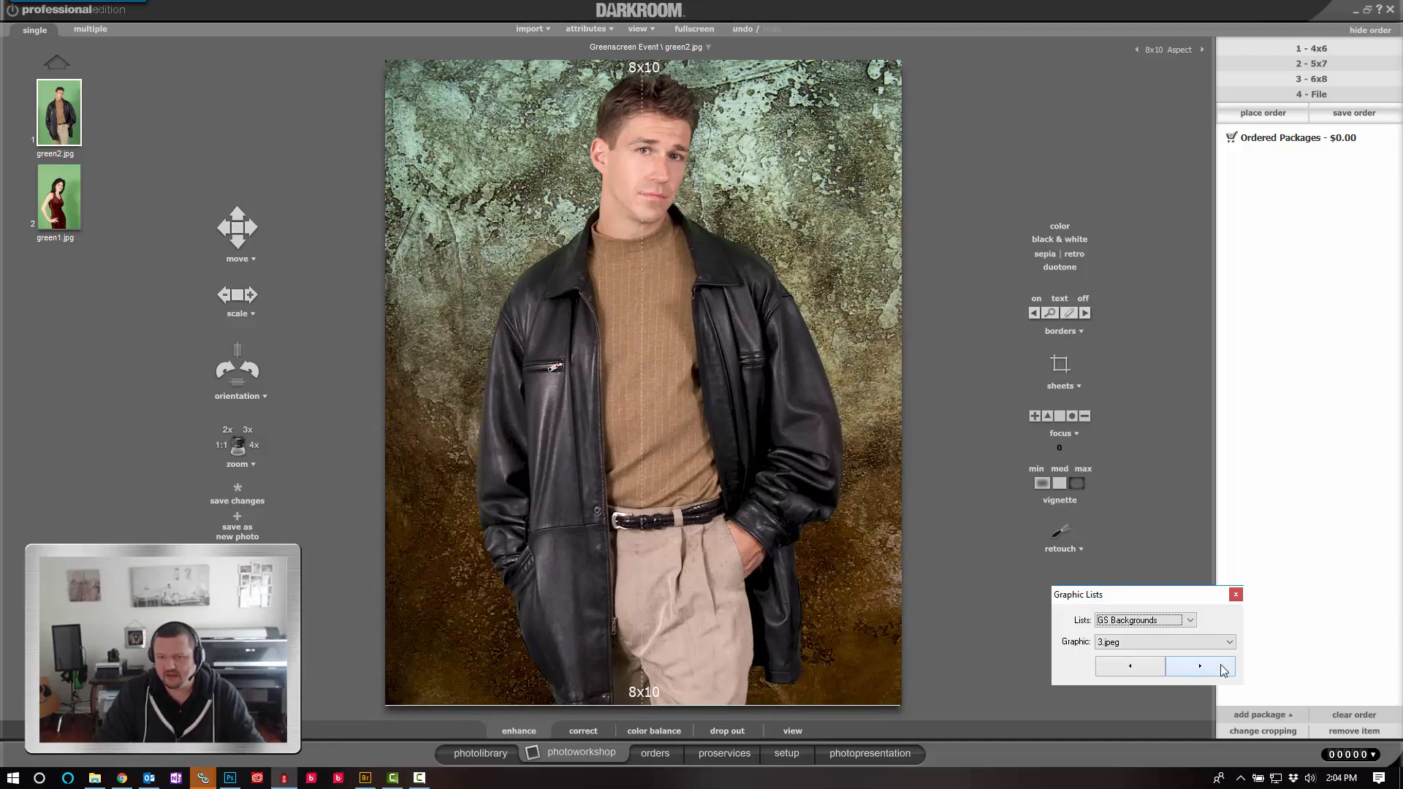
left_click(1201, 666)
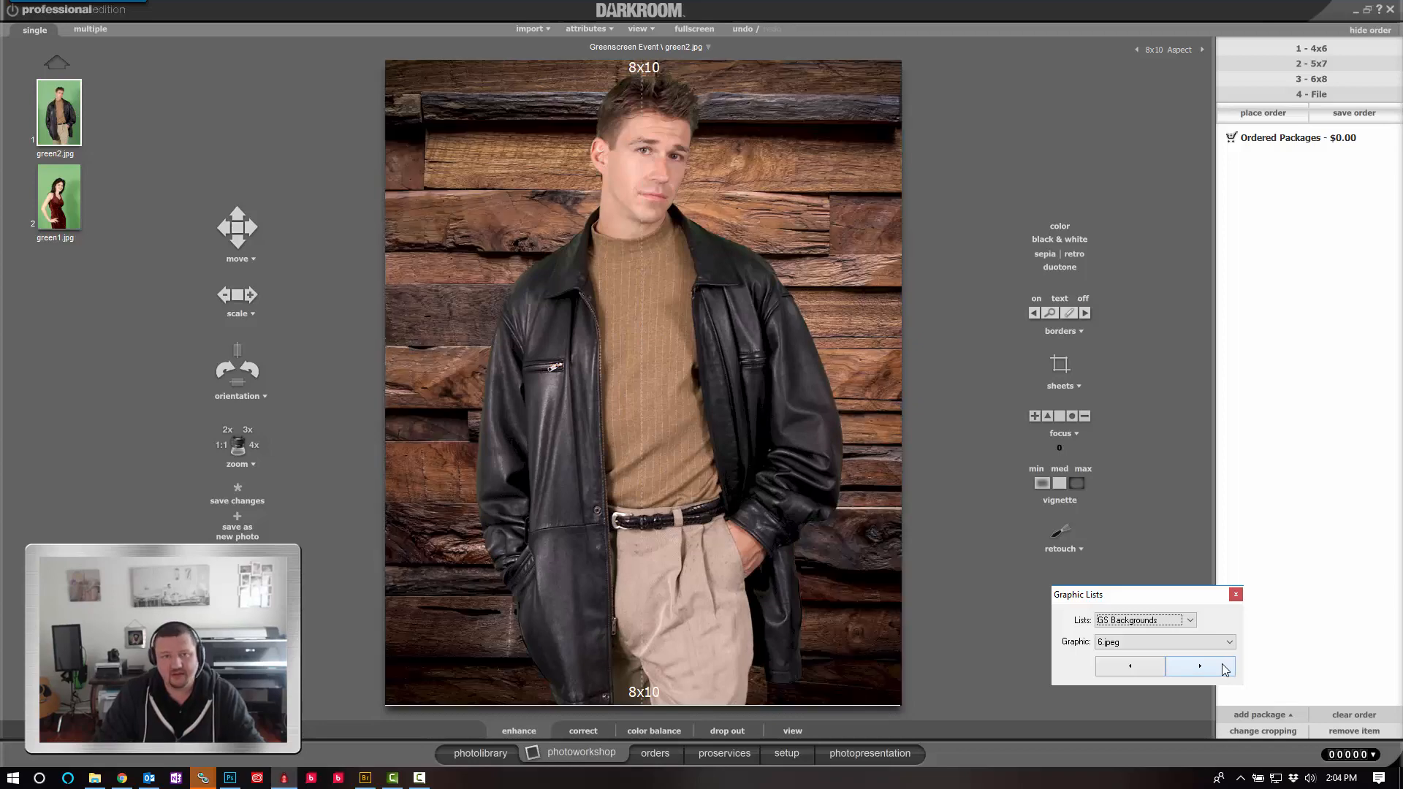
left_click(1200, 666)
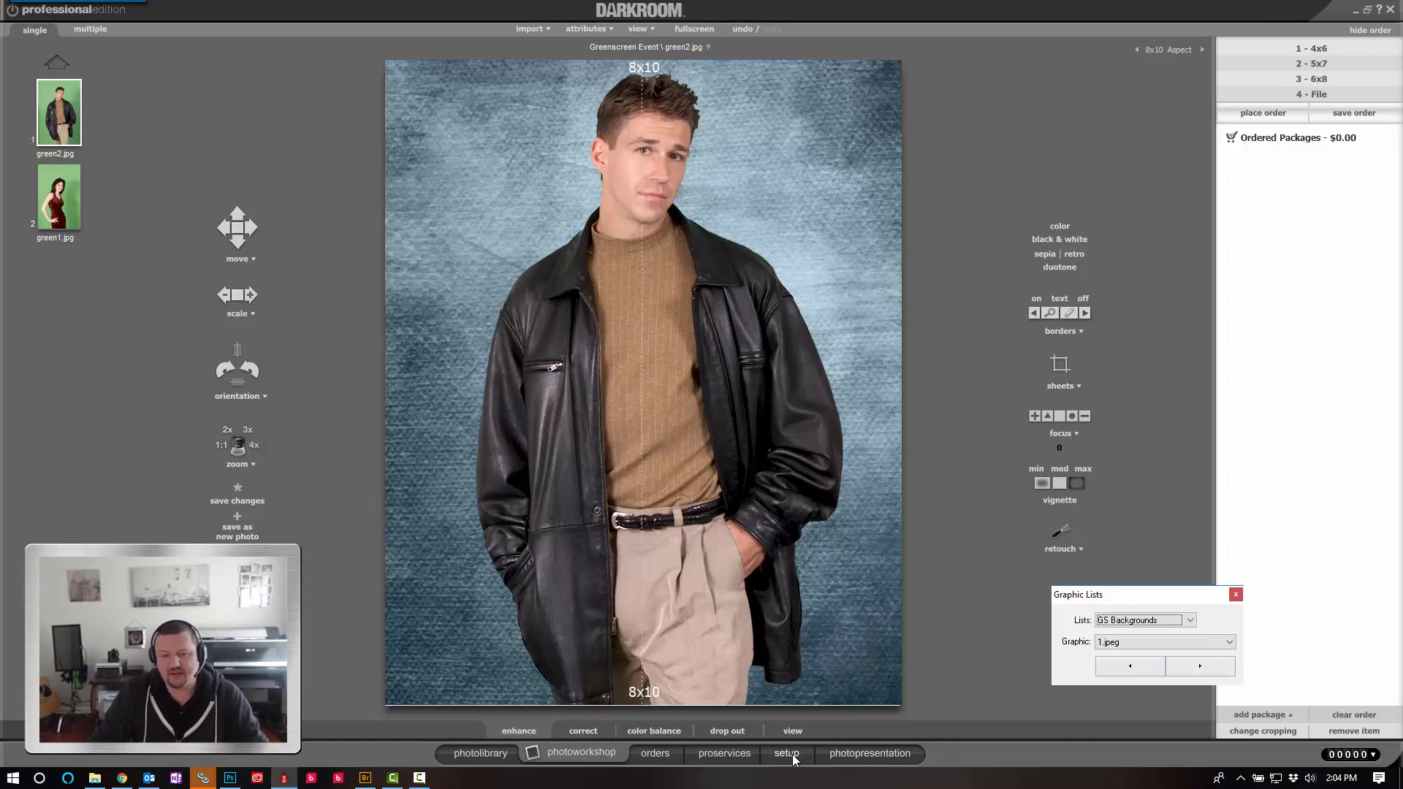
Create a new 8x10 vertical border template described as 'Demo 8x10' from the setup area
left_click(784, 754)
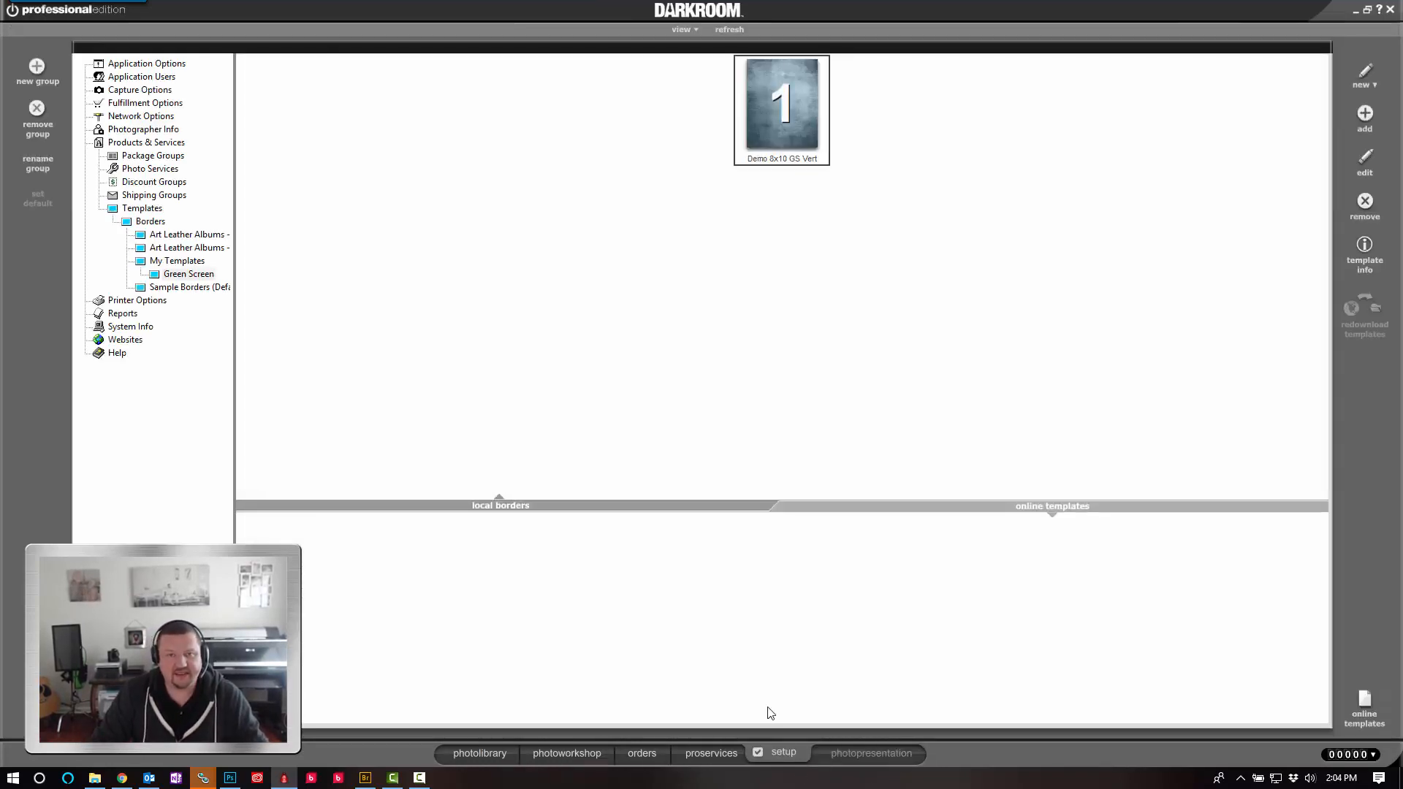
left_click(1051, 506)
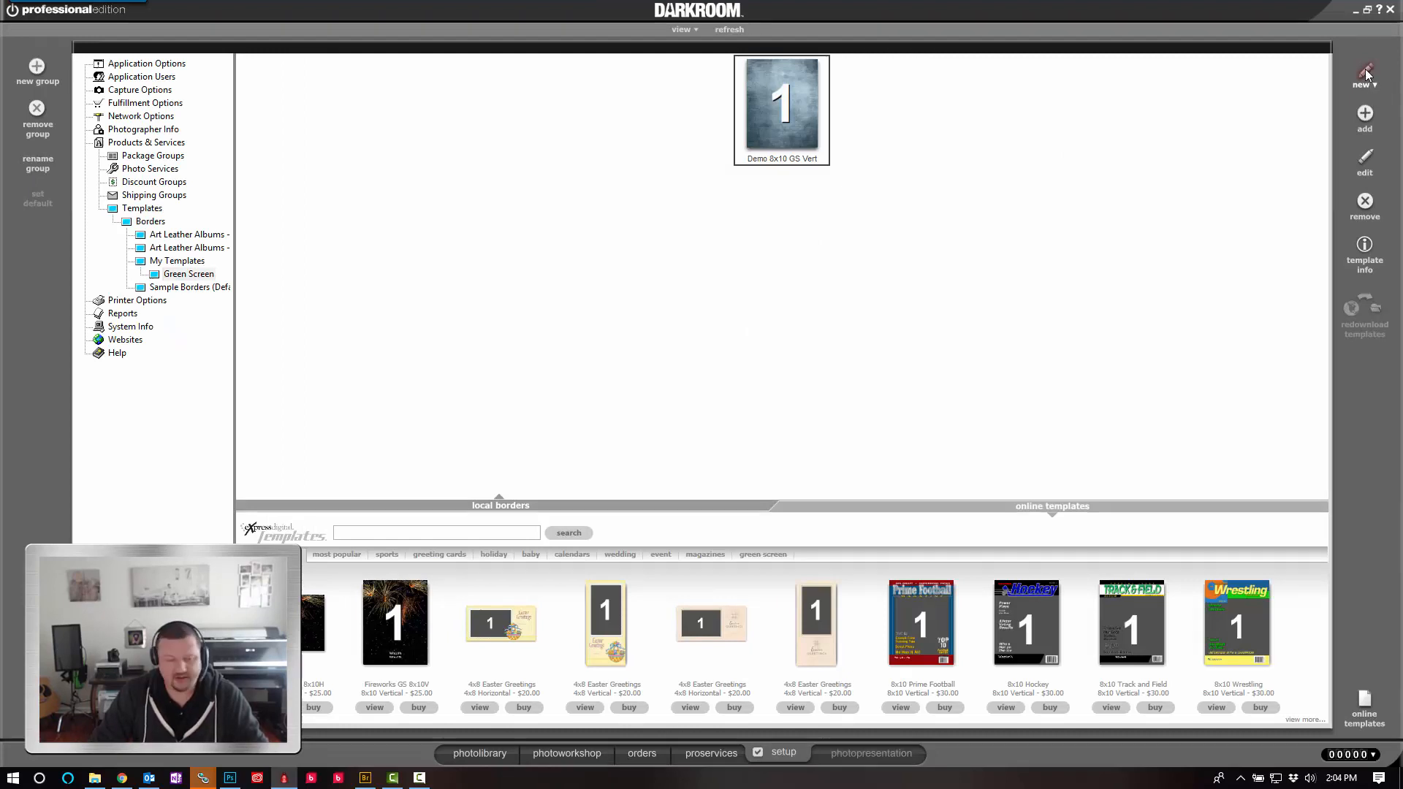
left_click(1365, 73)
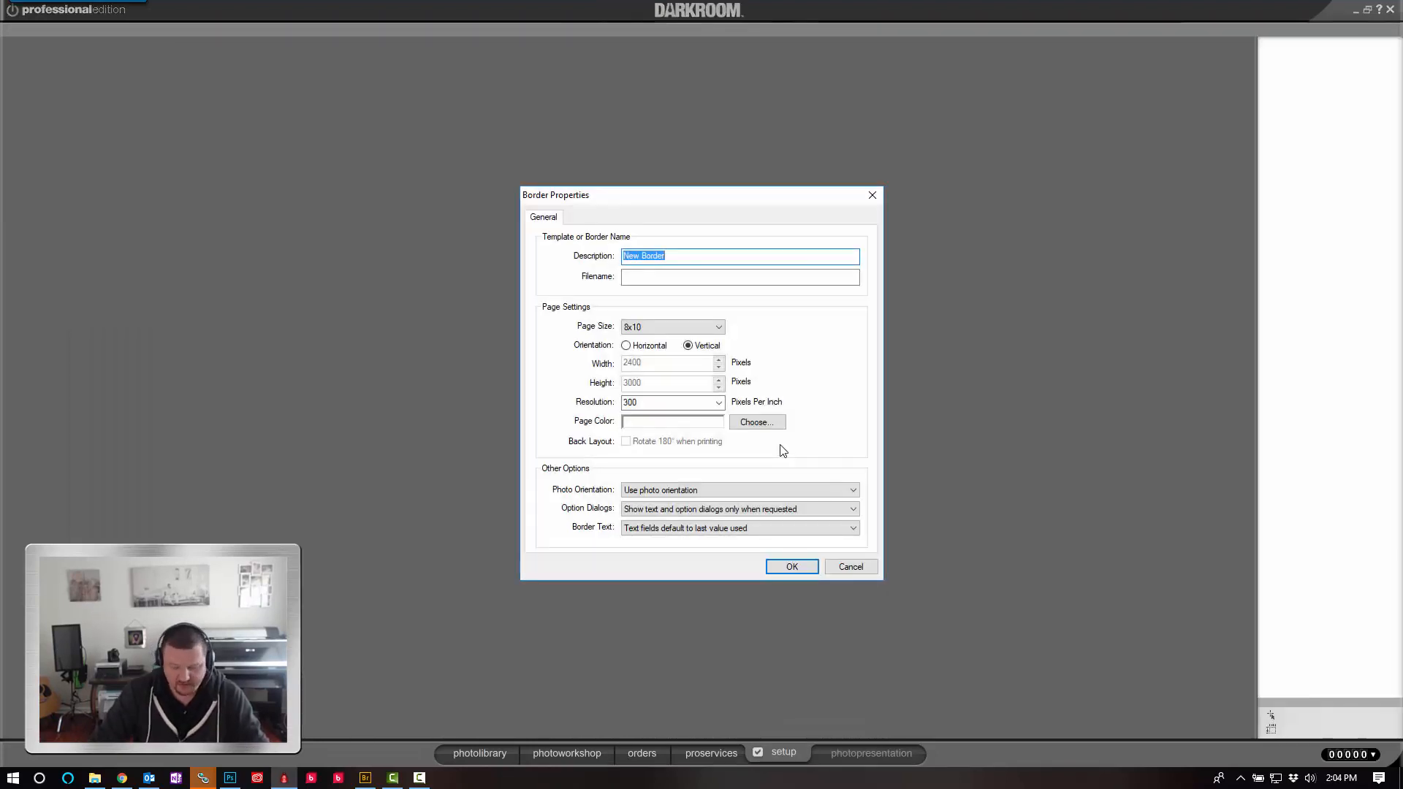
type("Demo")
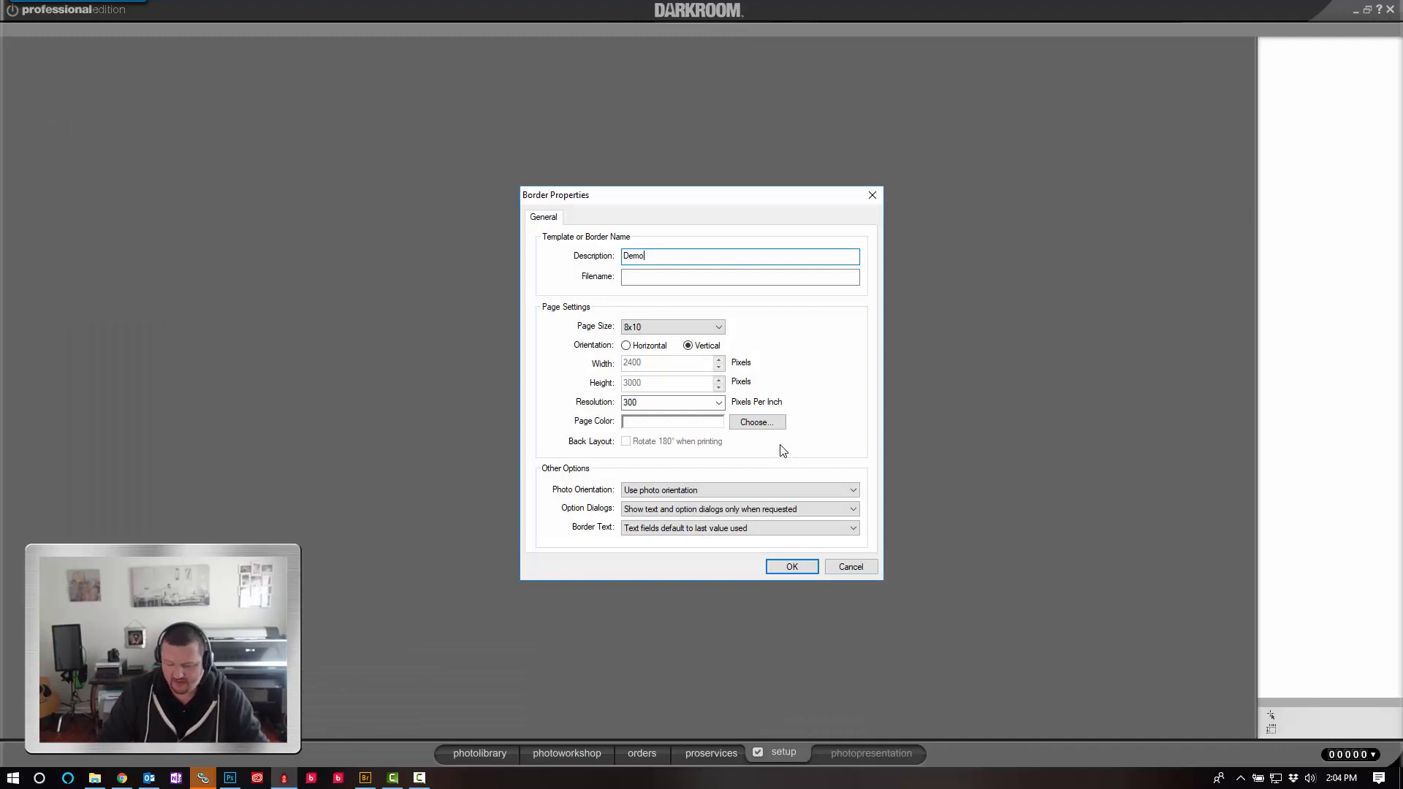
type("8x10")
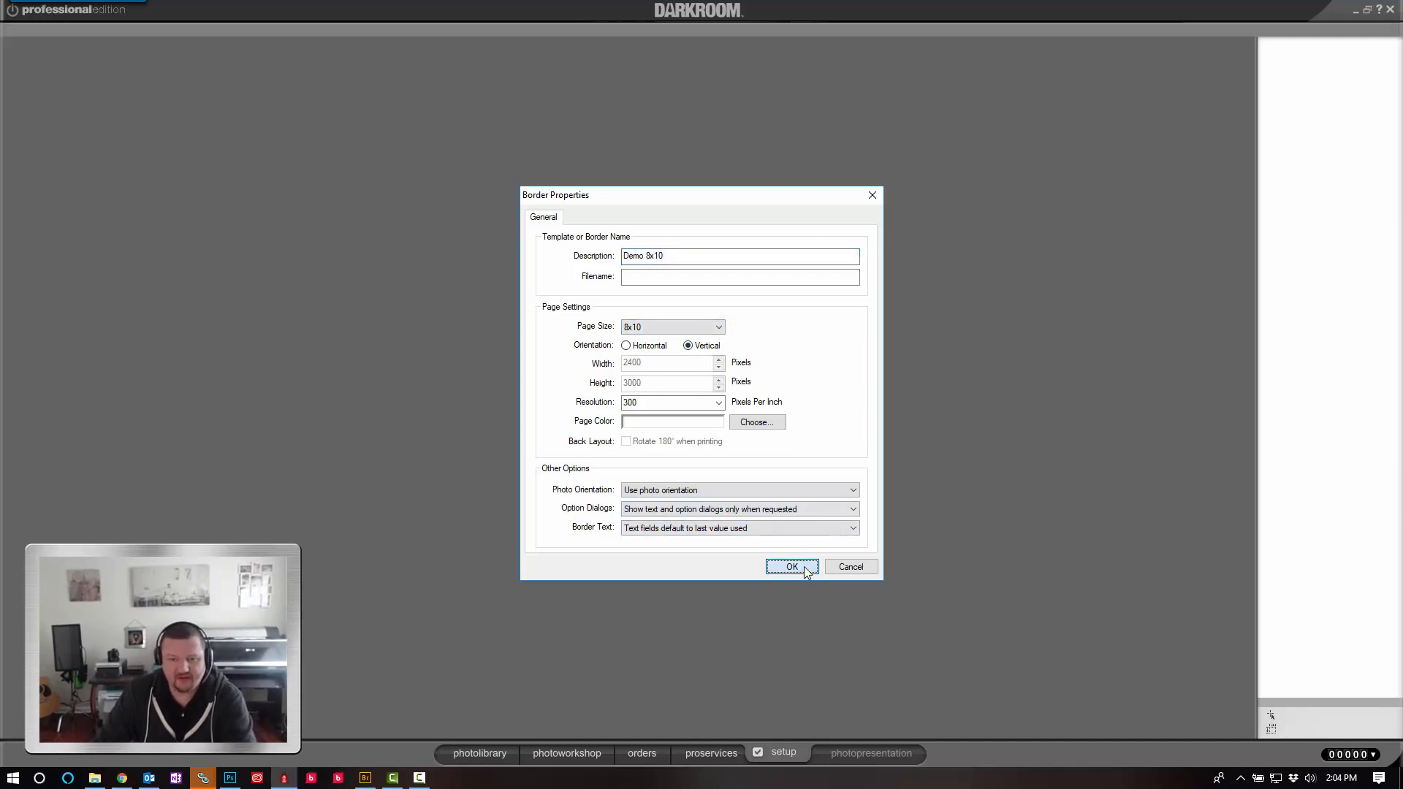
left_click(790, 567)
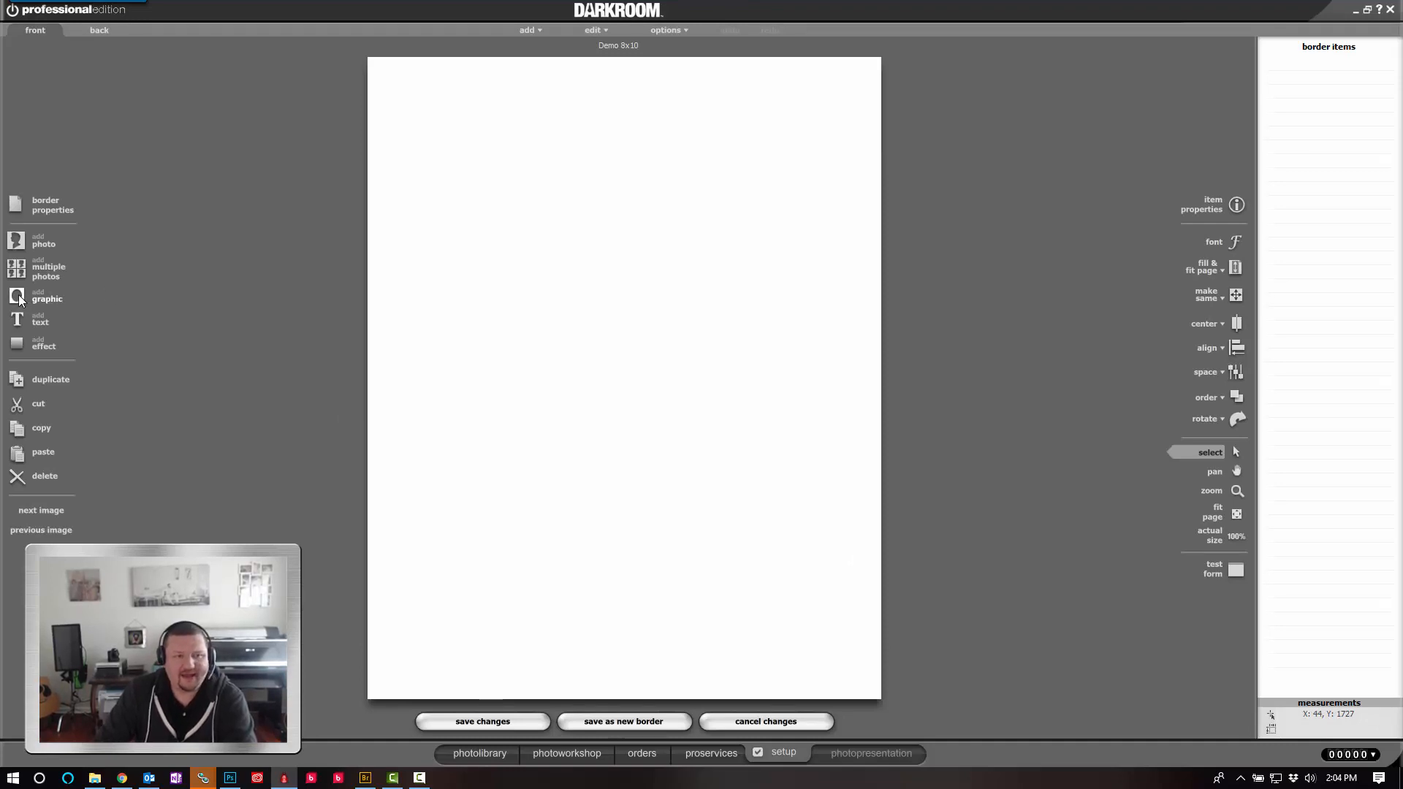
Add a graphic object to the template set as a Graphic list named 'Backgrounds'
left_click(15, 295)
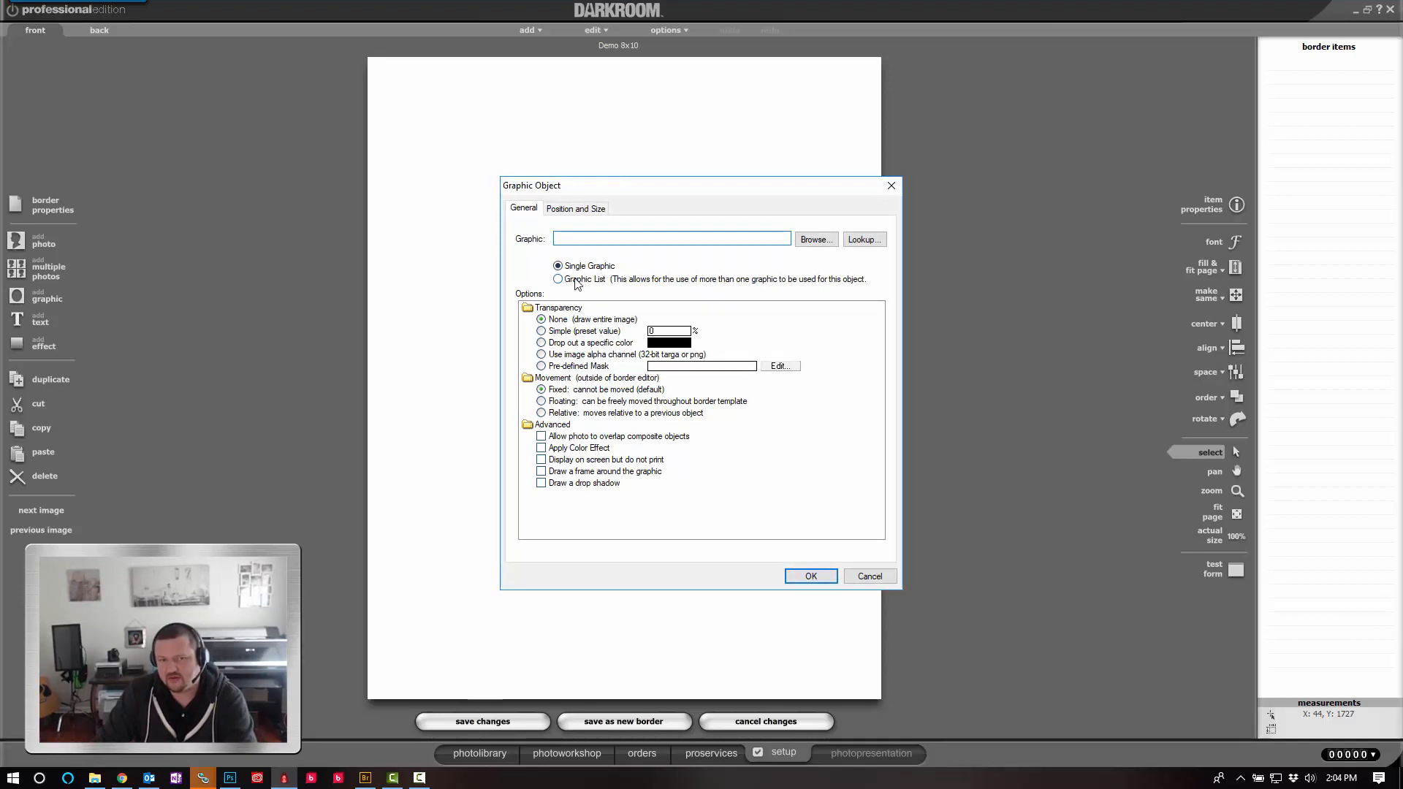
left_click(558, 279)
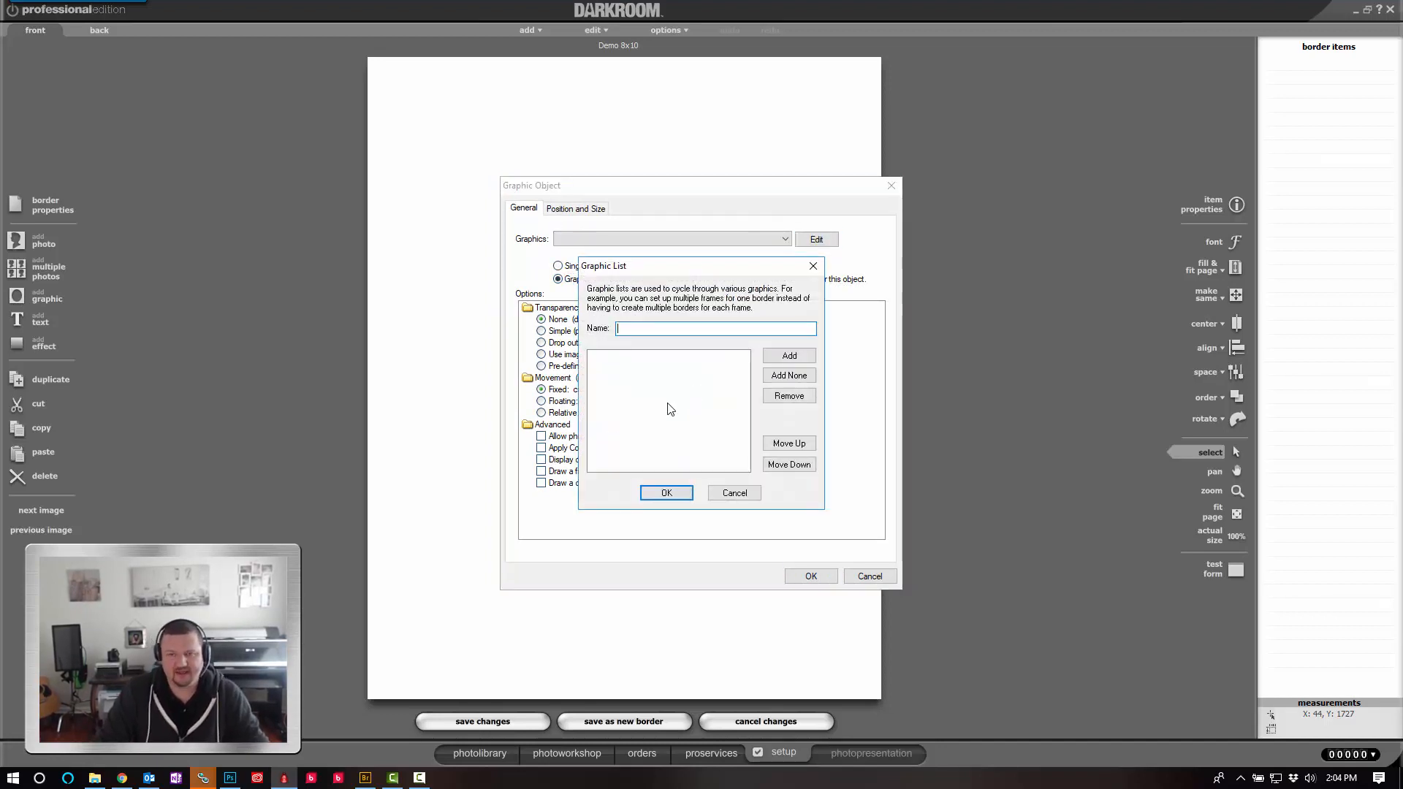
mouse_move(683, 365)
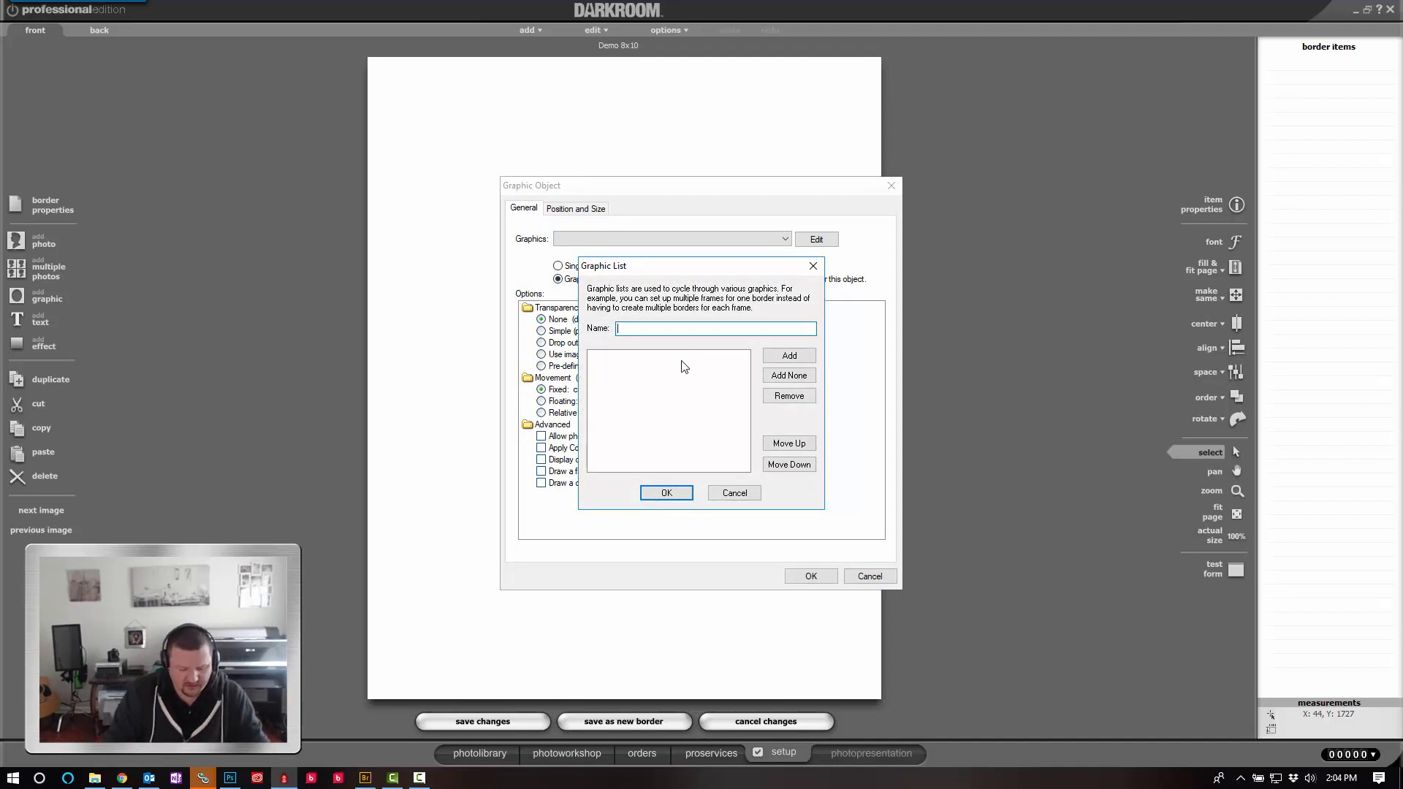
type("Background")
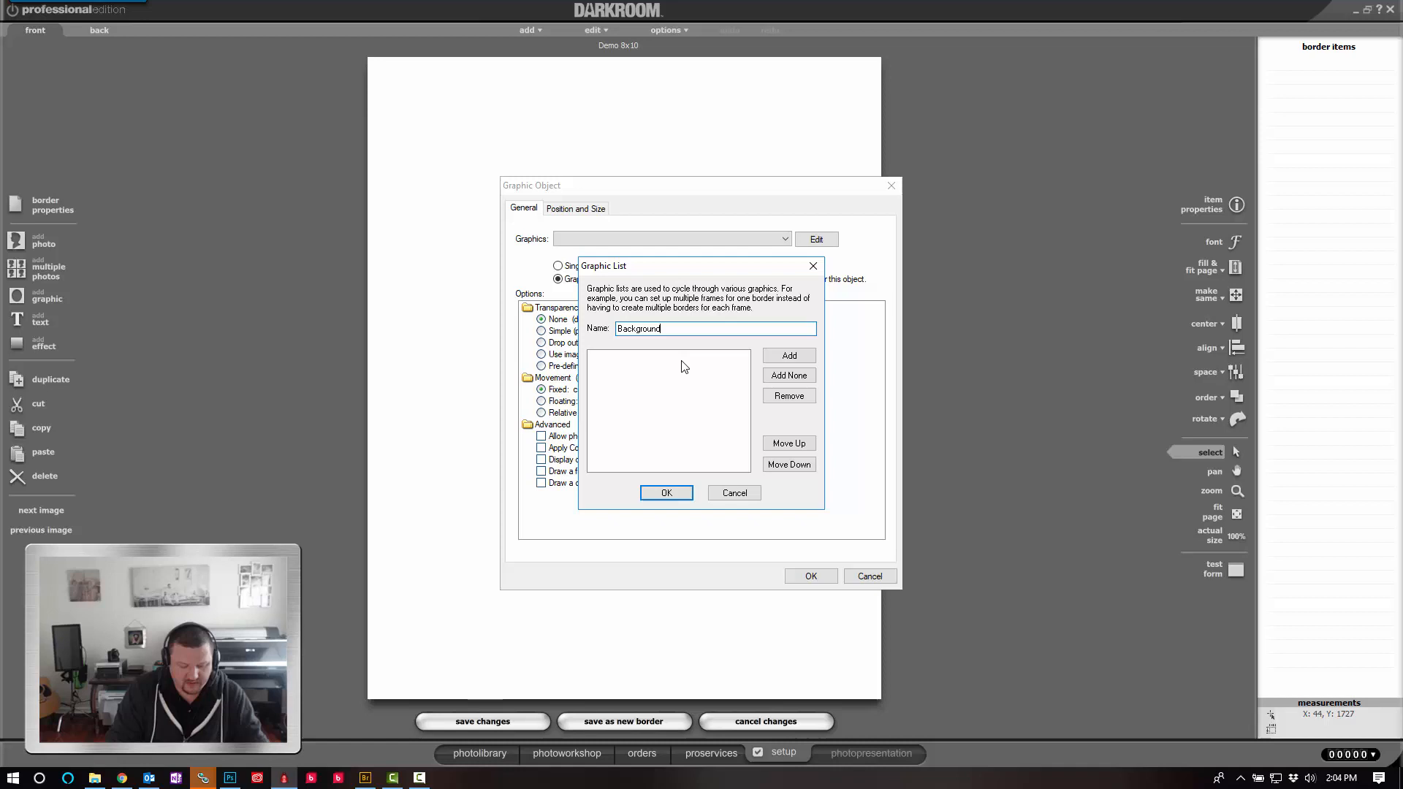
type("s")
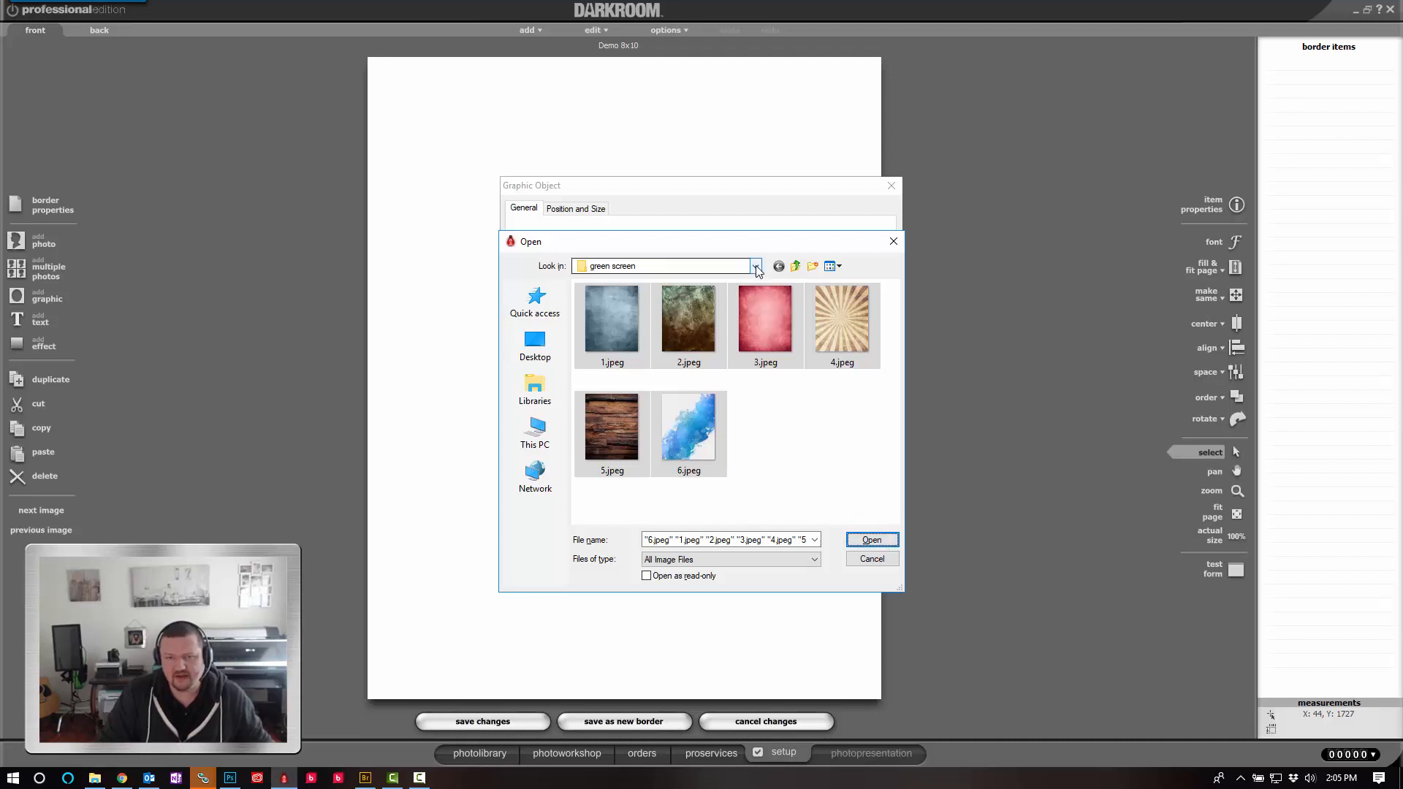
Fill the Backgrounds list with the six jpegs from the green screen templates folder and confirm it
left_click(754, 266)
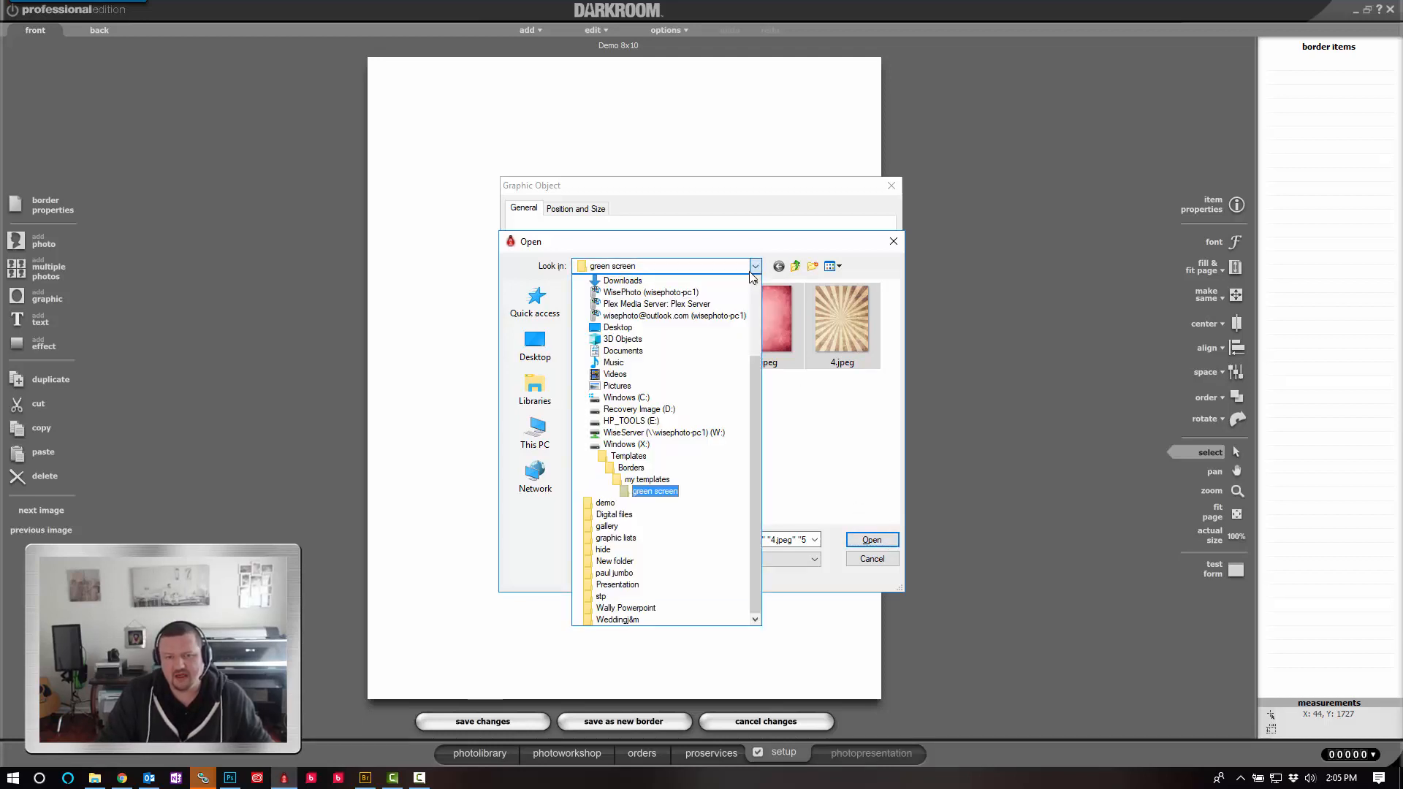
left_click(625, 444)
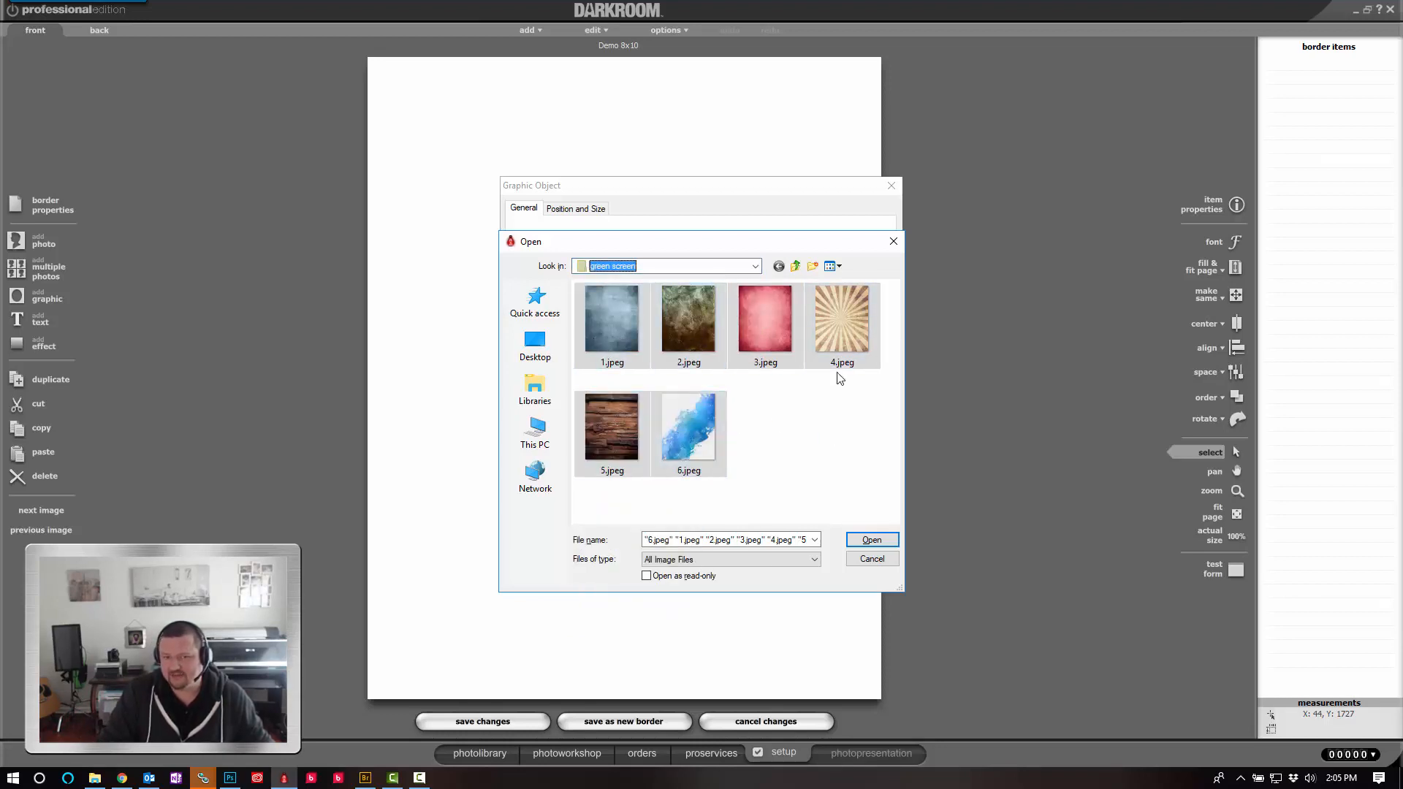
mouse_move(892, 550)
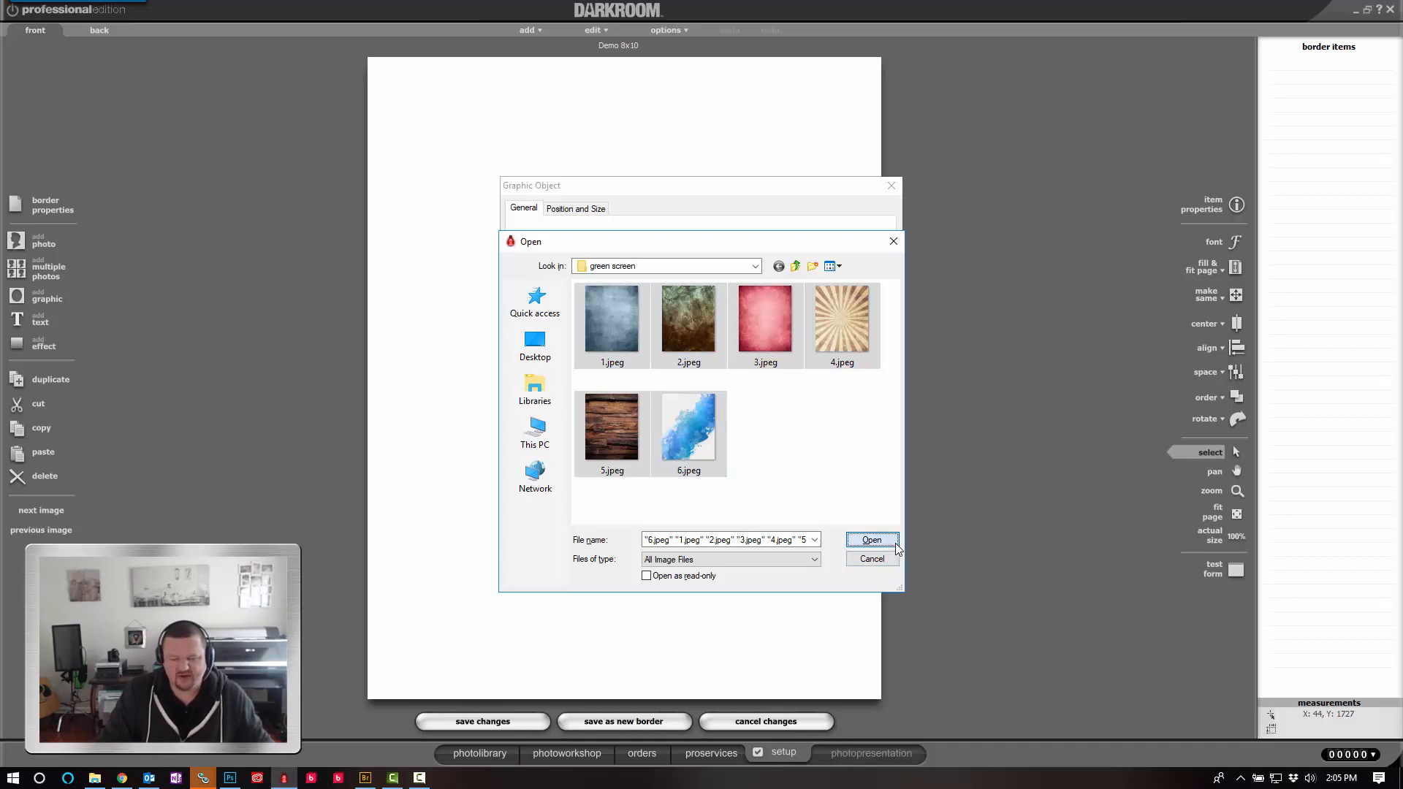
left_click(872, 541)
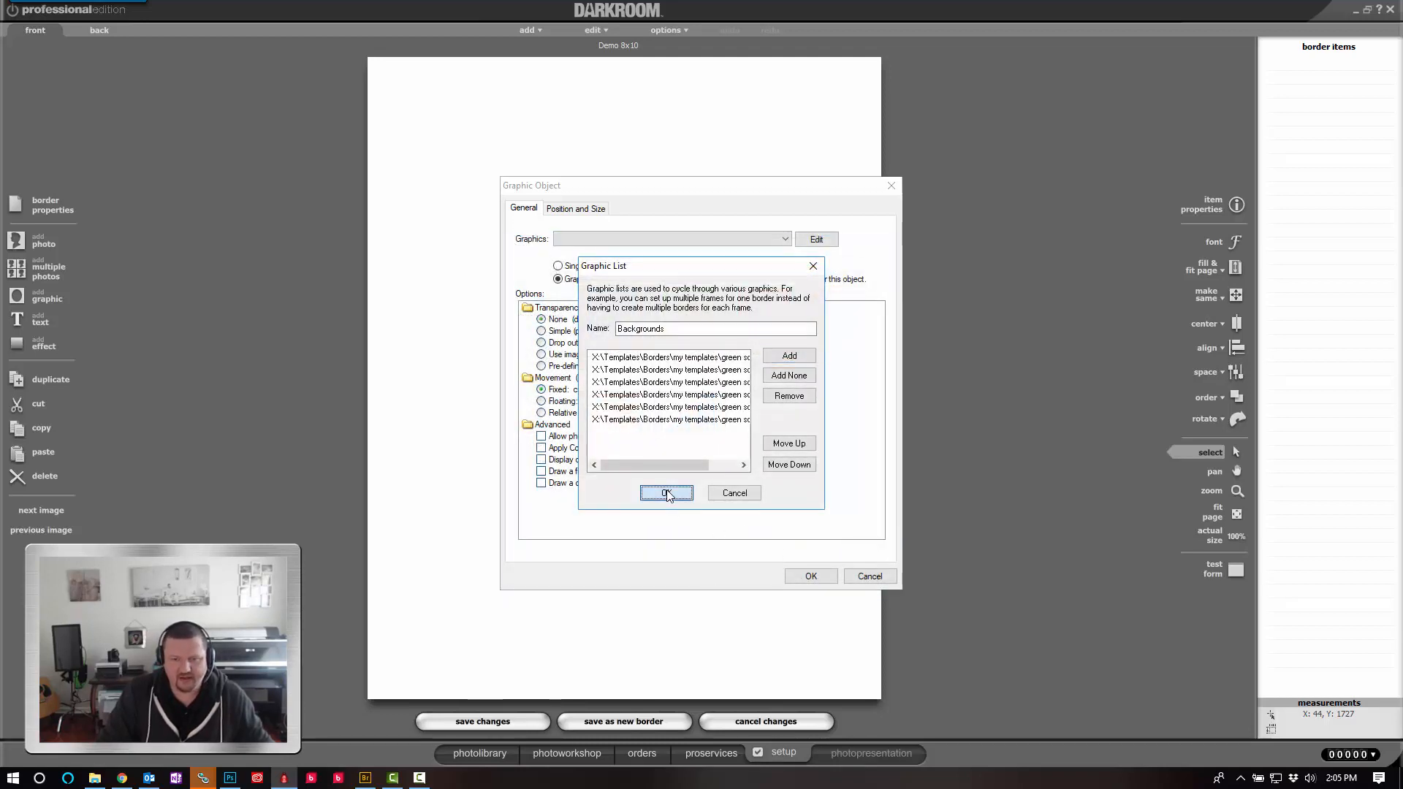
left_click(666, 494)
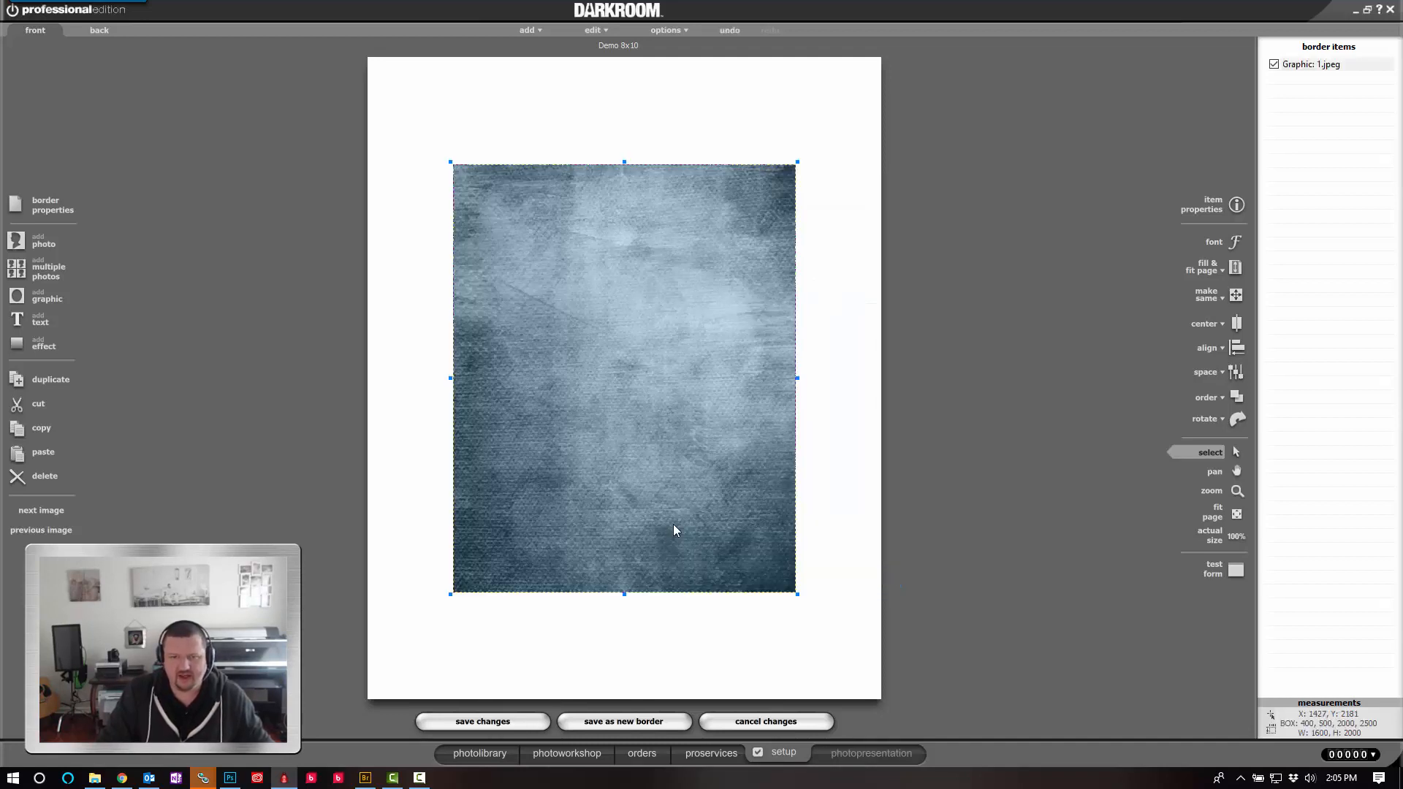
Set the graphic to Fill Entire Page, add a Chroma-key photo slot, and save as a new border
left_click(1236, 266)
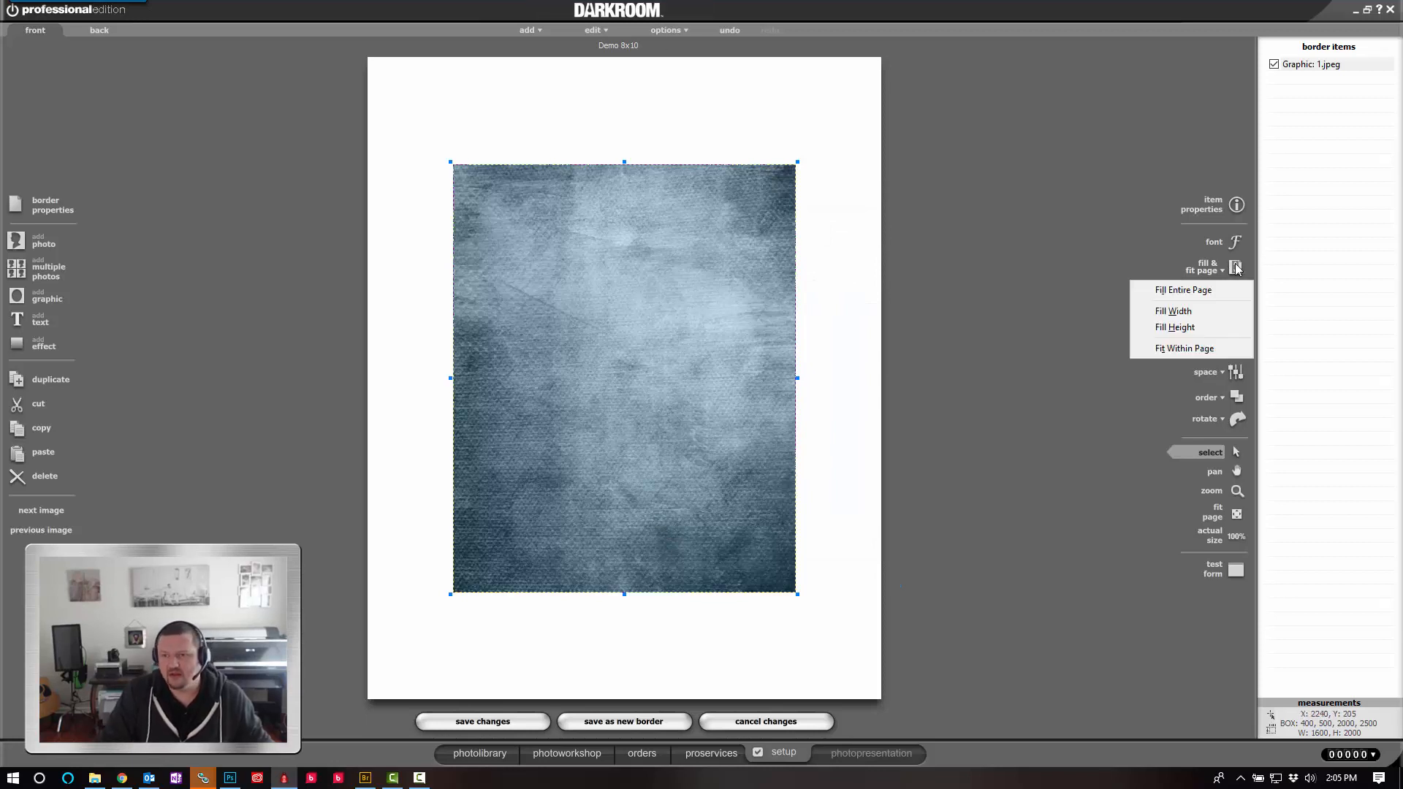
mouse_move(1193, 290)
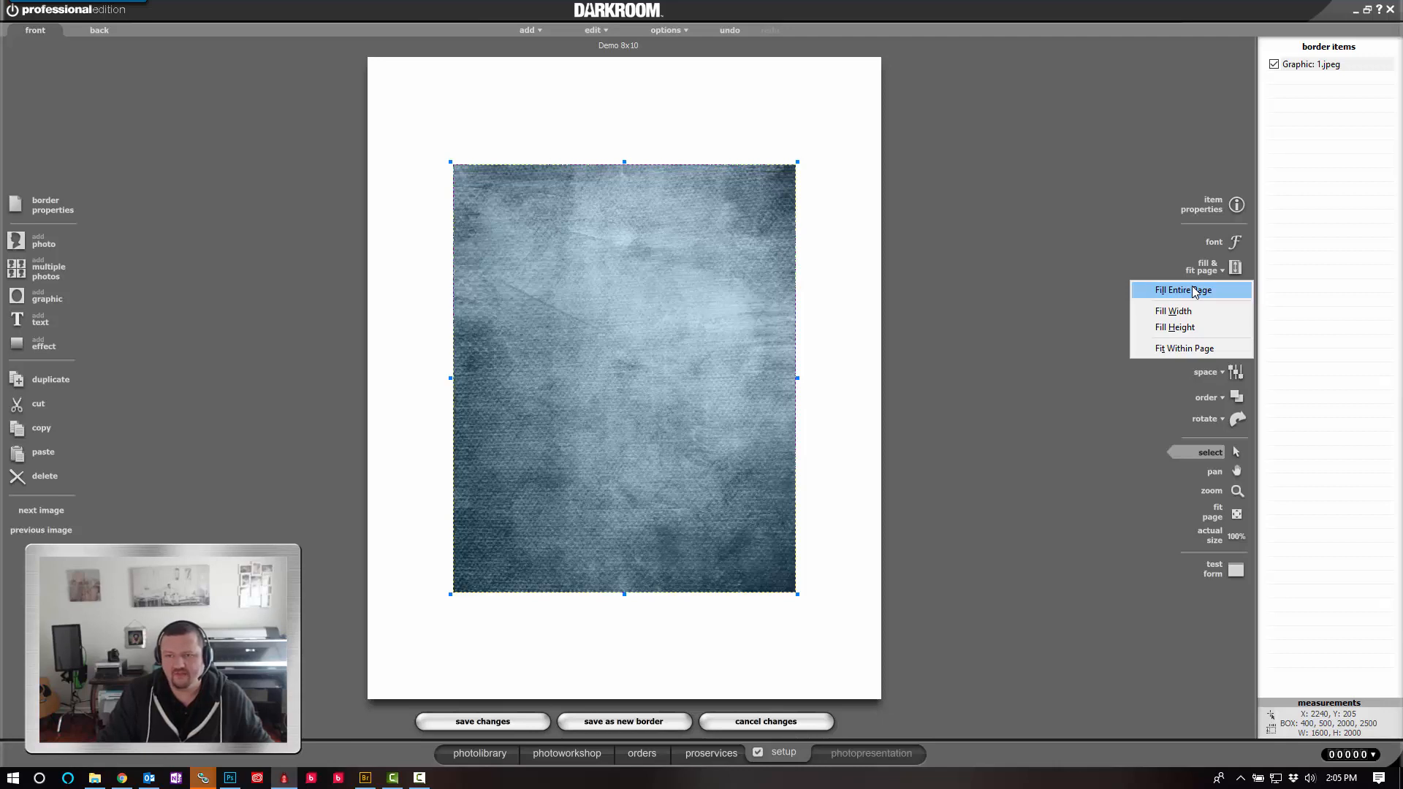
left_click(1183, 289)
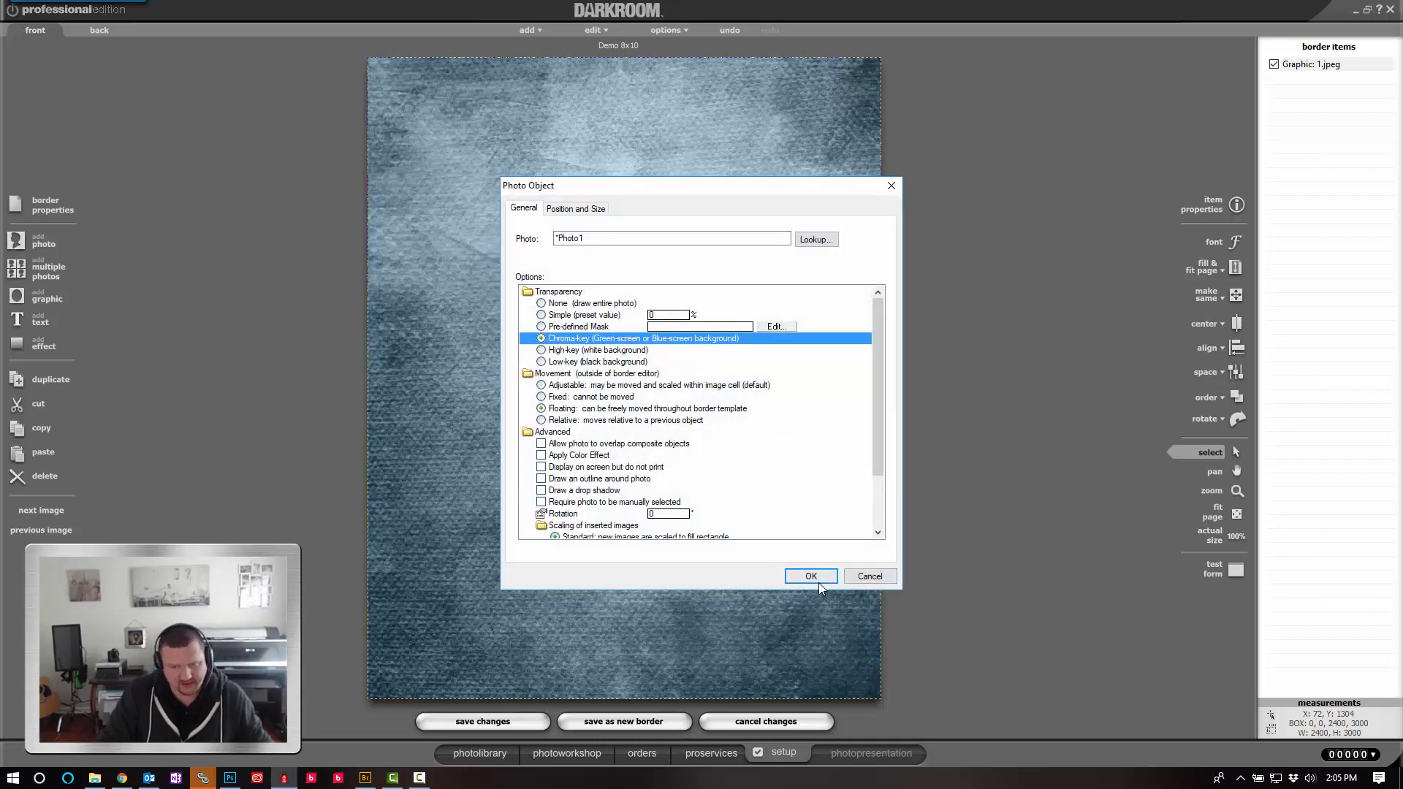
left_click(810, 576)
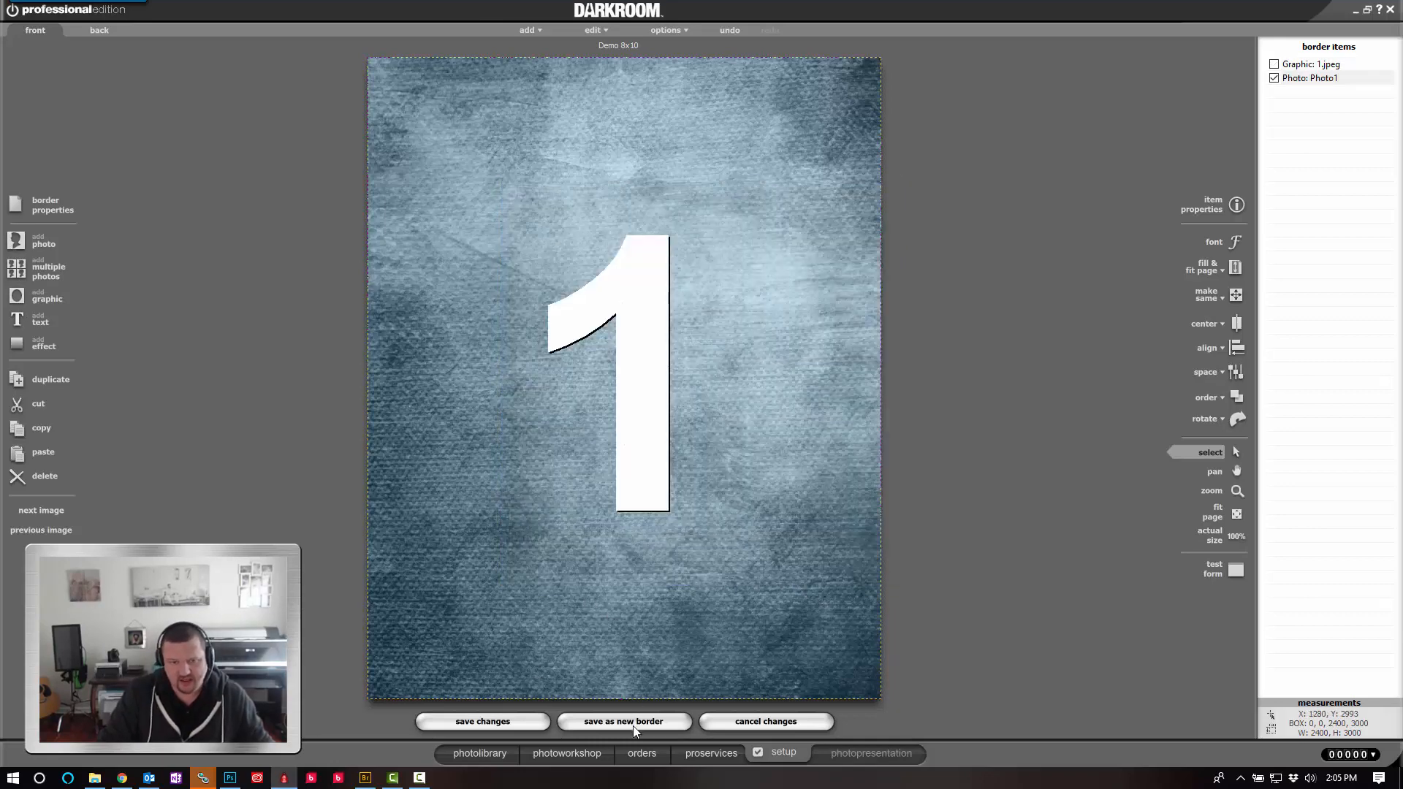
left_click(624, 722)
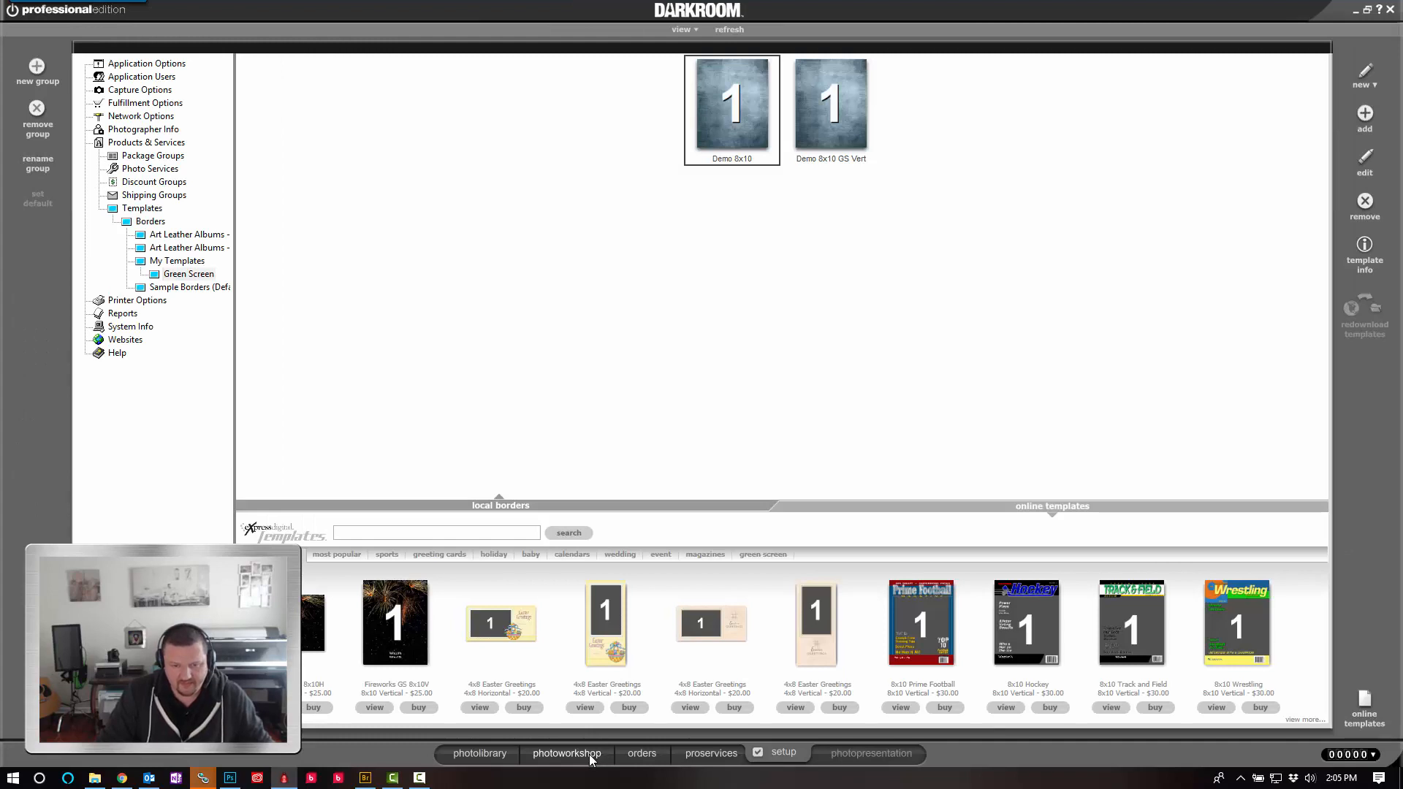
Apply the Demo 8x10 border to the green-screen portrait in photoworkshop
left_click(567, 754)
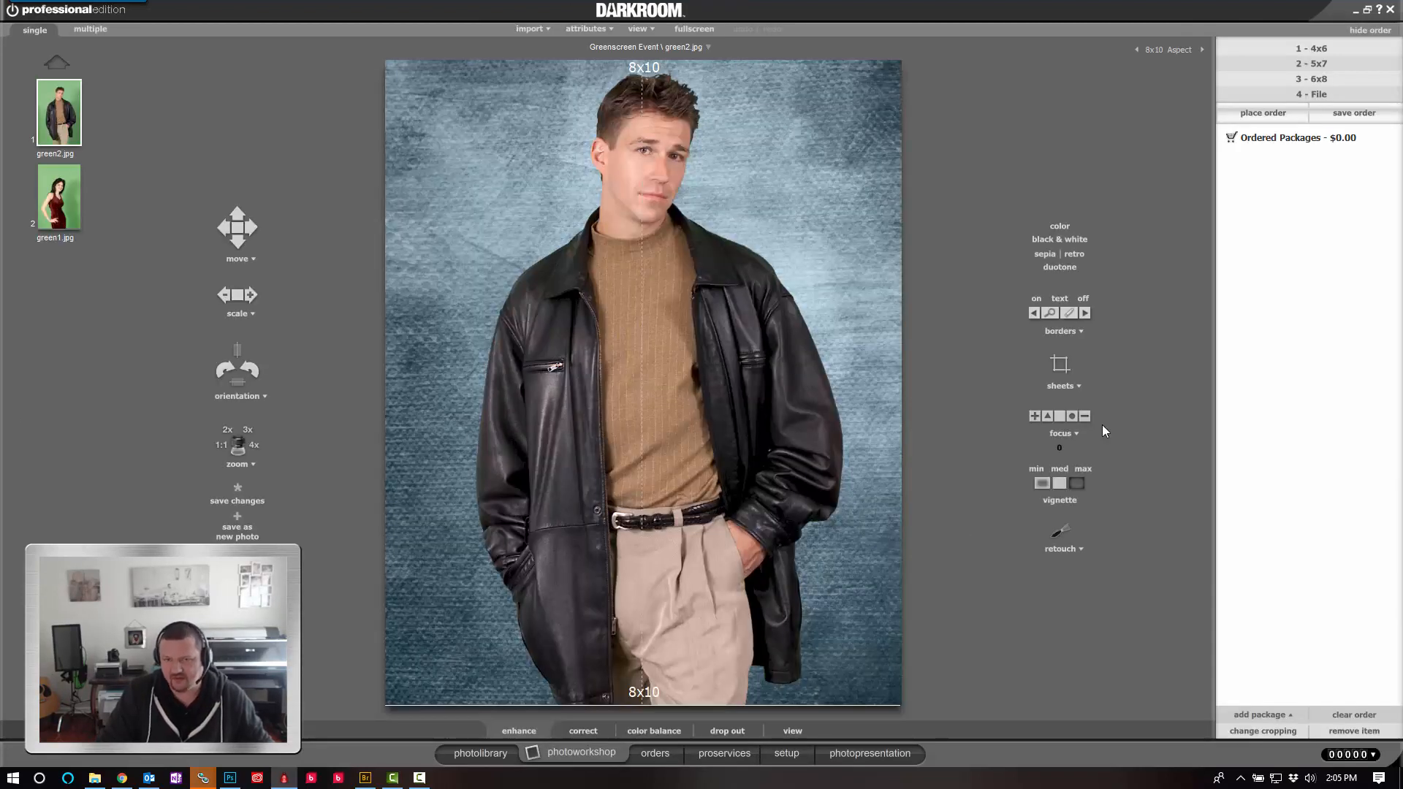
left_click(1060, 330)
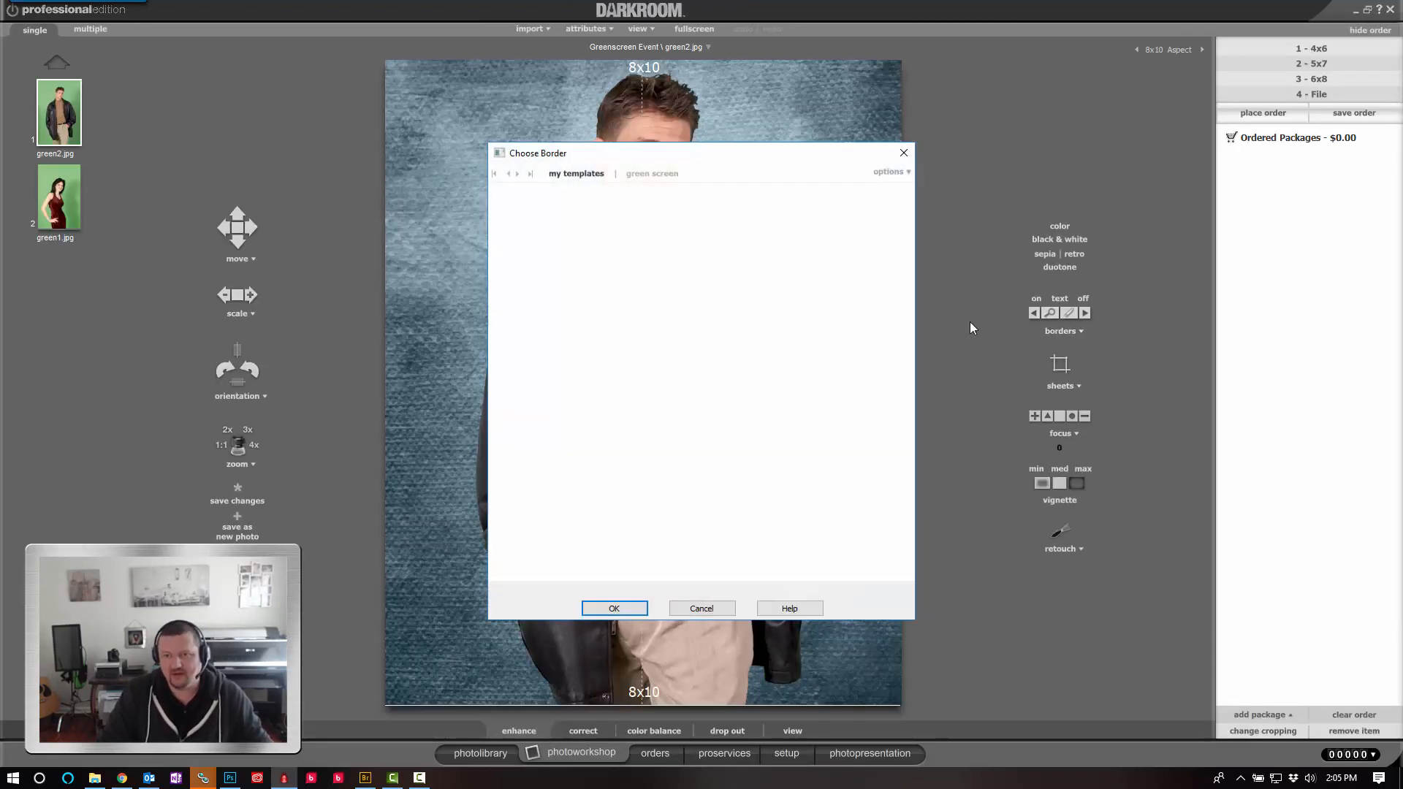
left_click(651, 172)
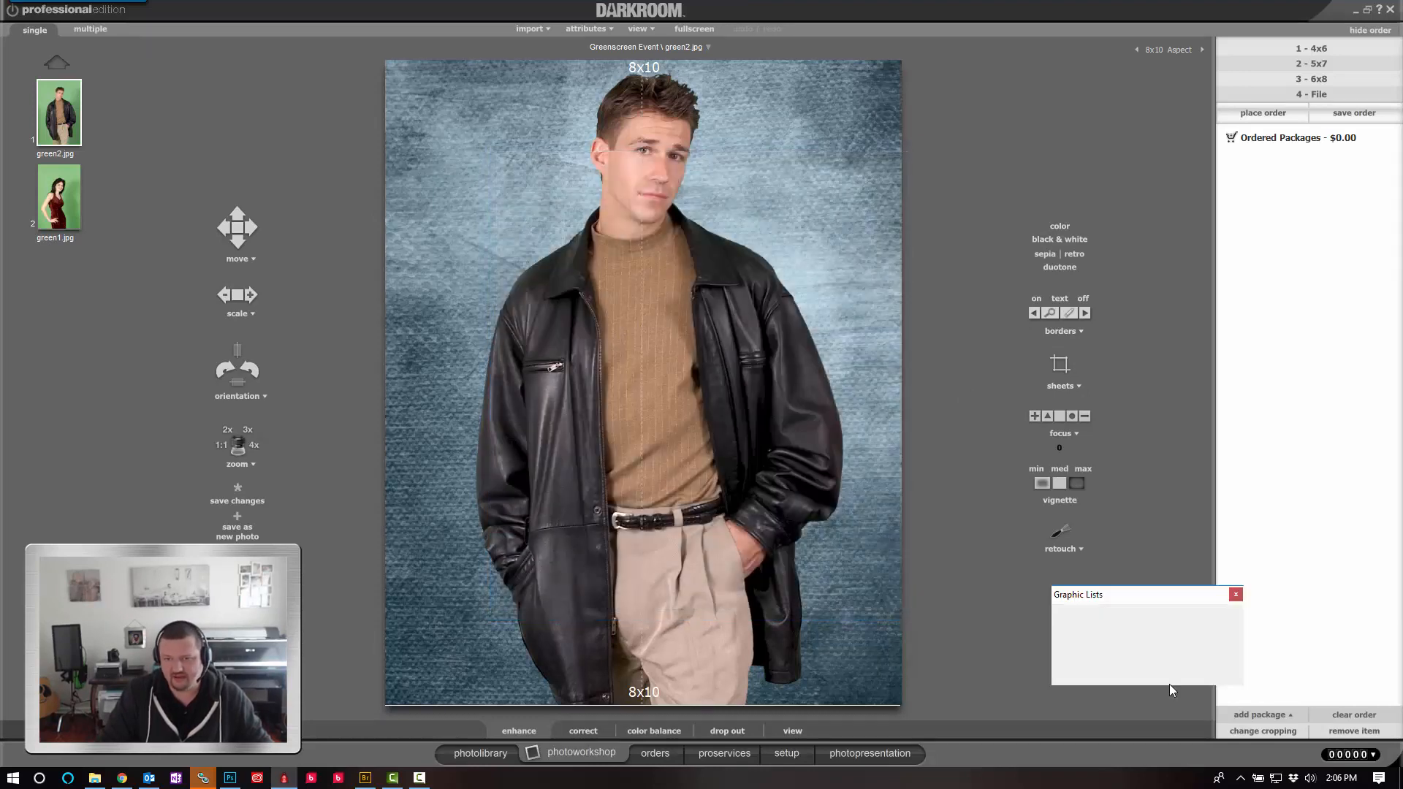
Flip the GS Backgrounds graphics with the Graphic Lists arrows, ending on the red/pink textured one
left_click(1200, 666)
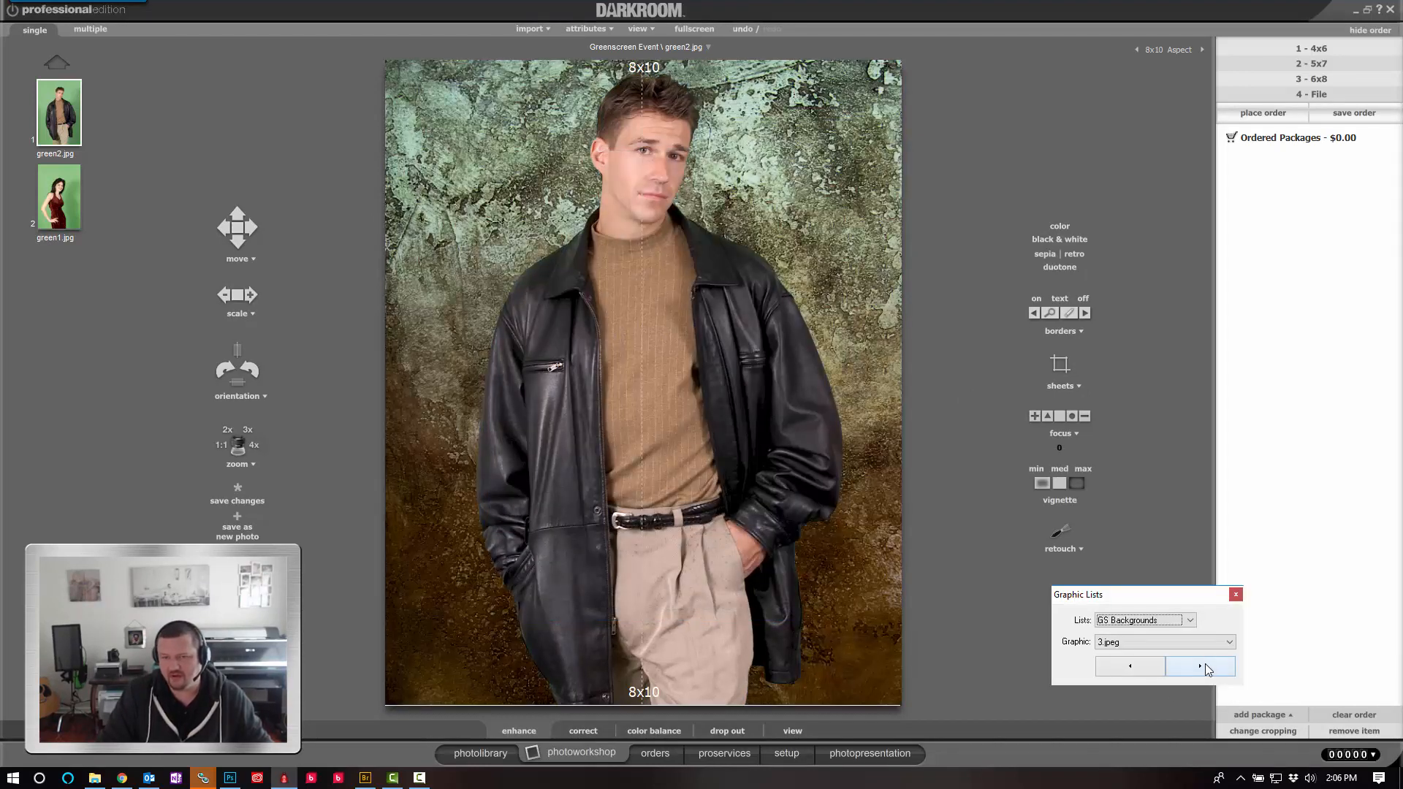
left_click(1201, 666)
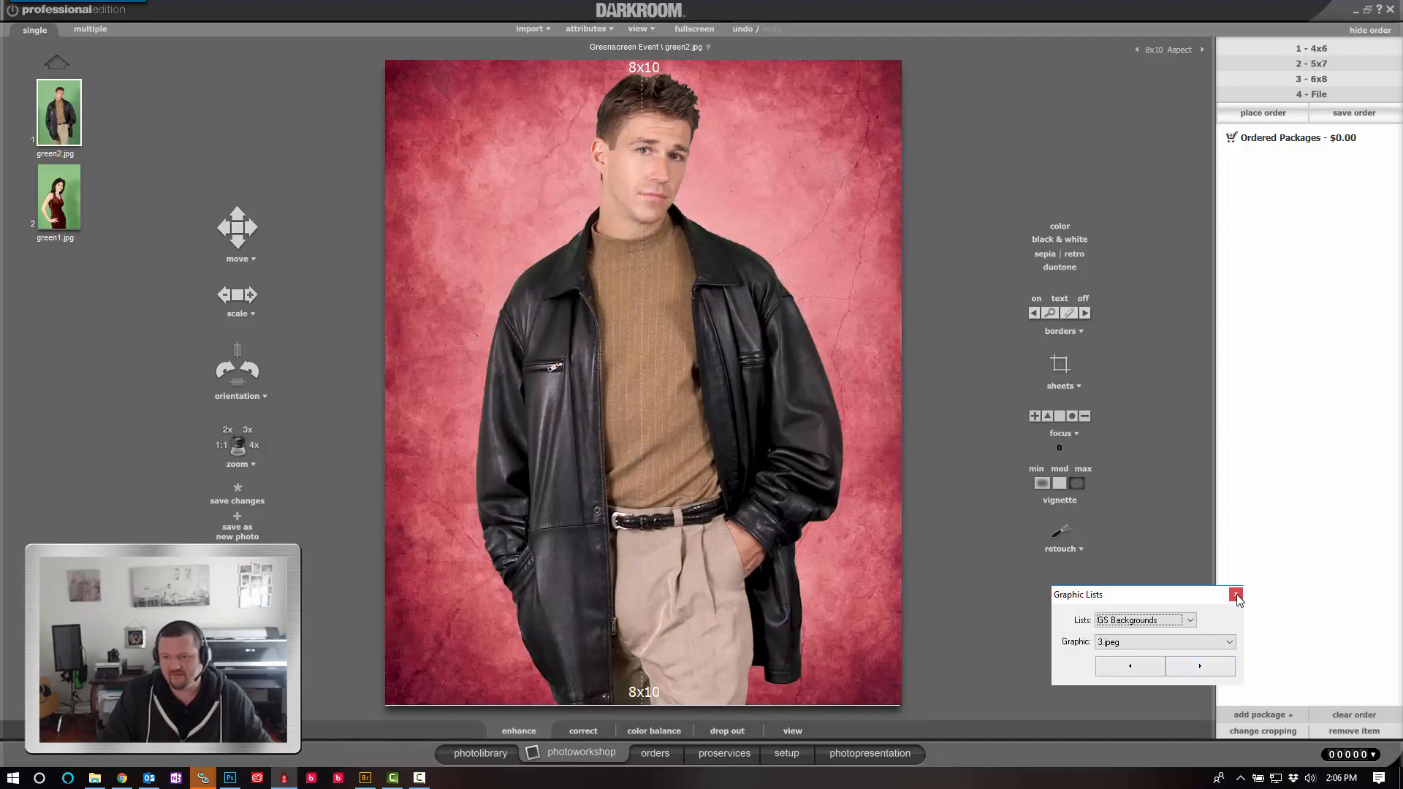
left_click(1236, 593)
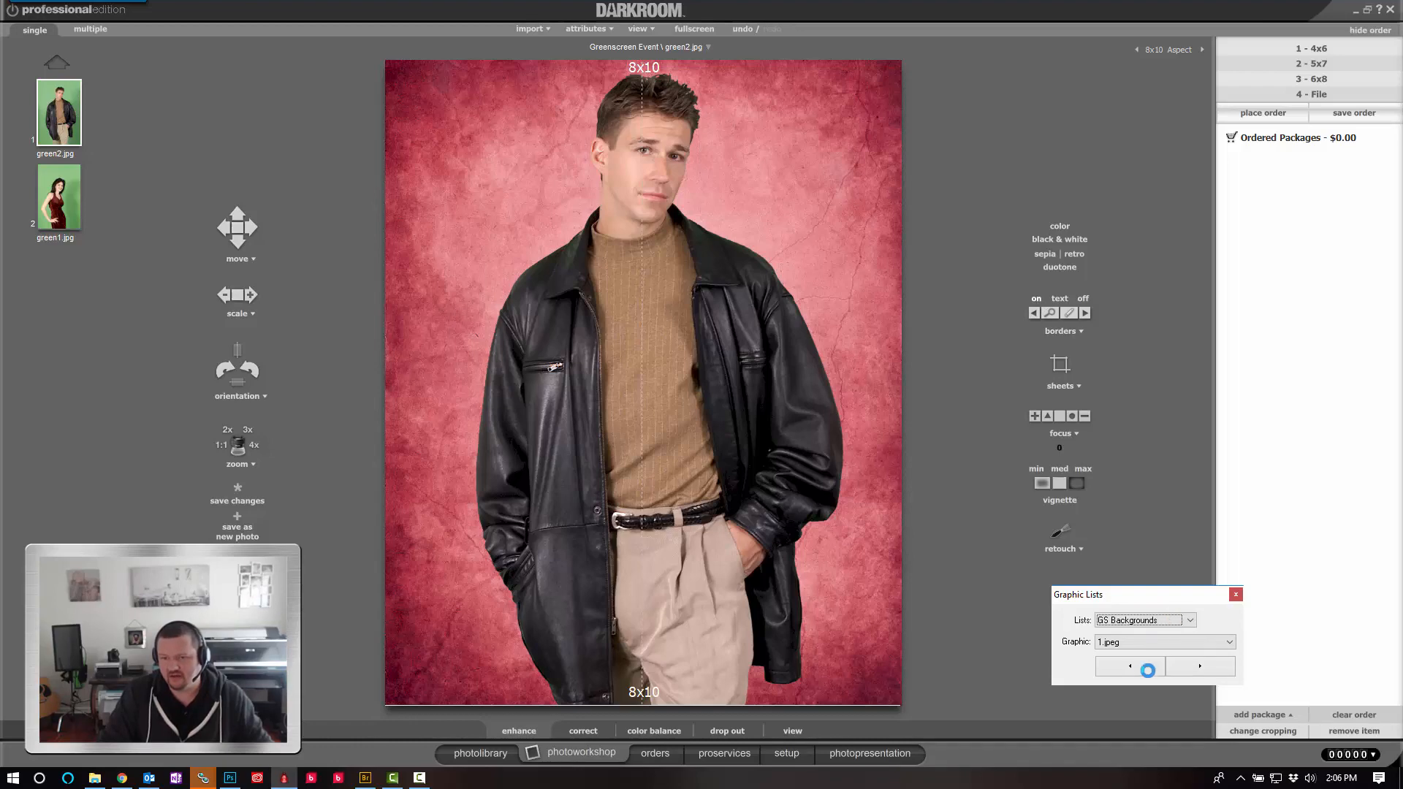
left_click(1199, 666)
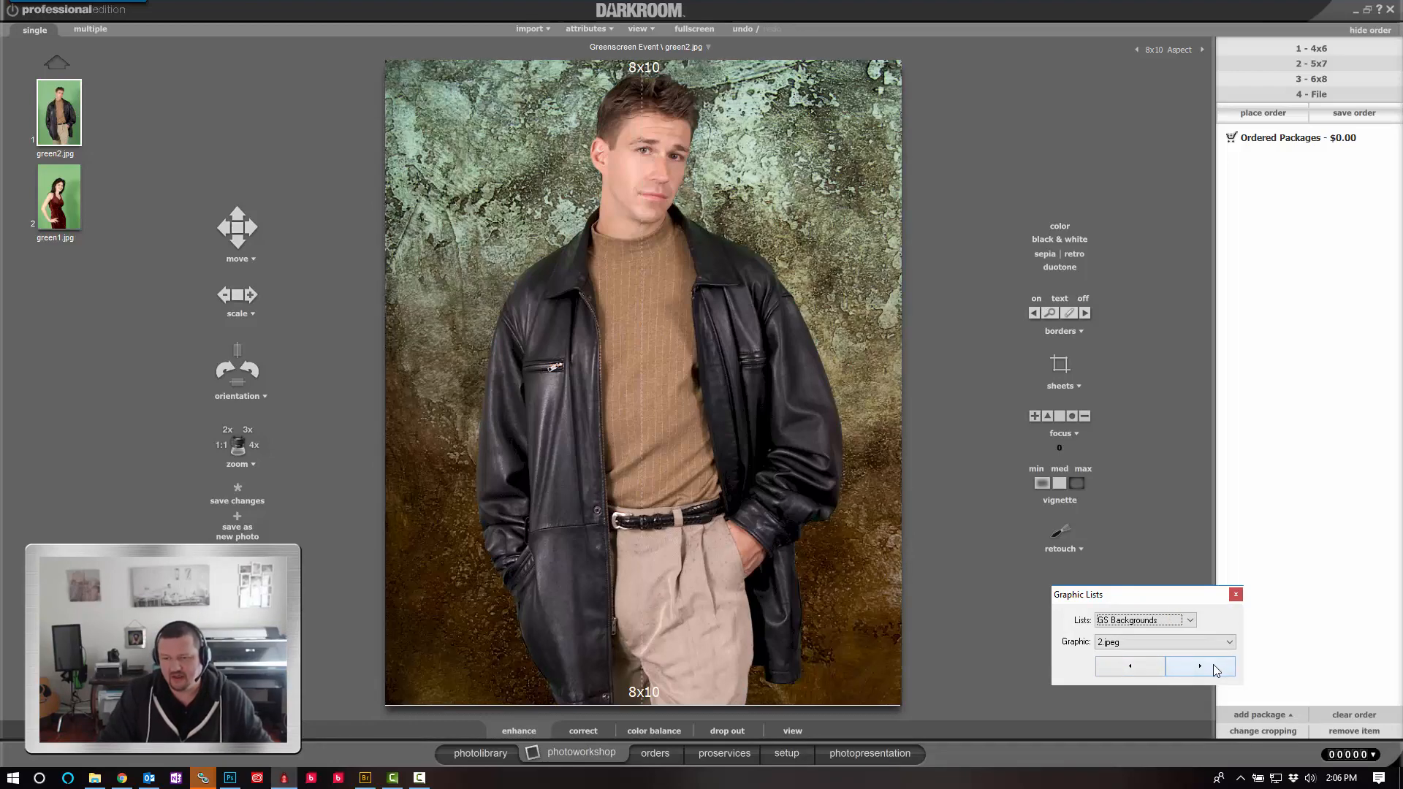
left_click(1201, 666)
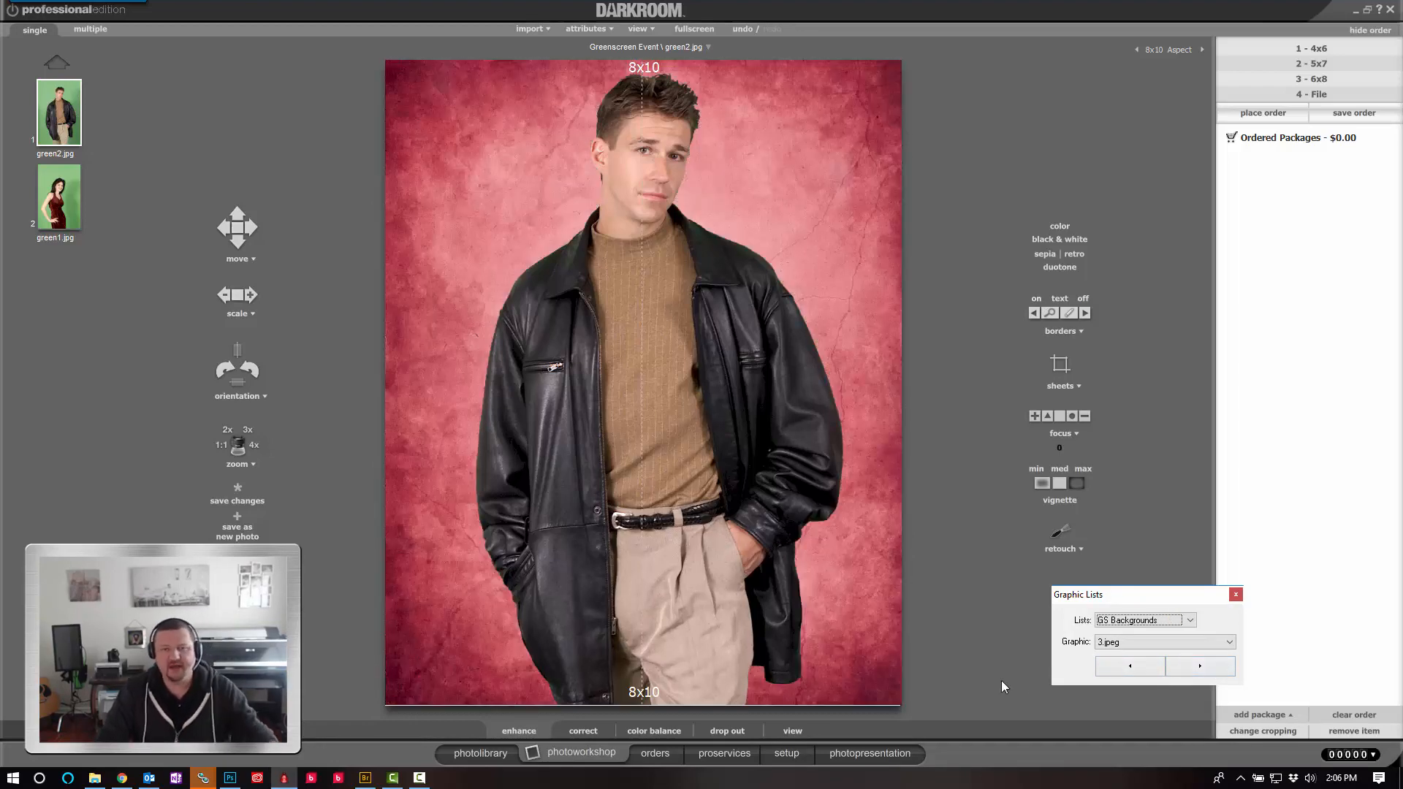